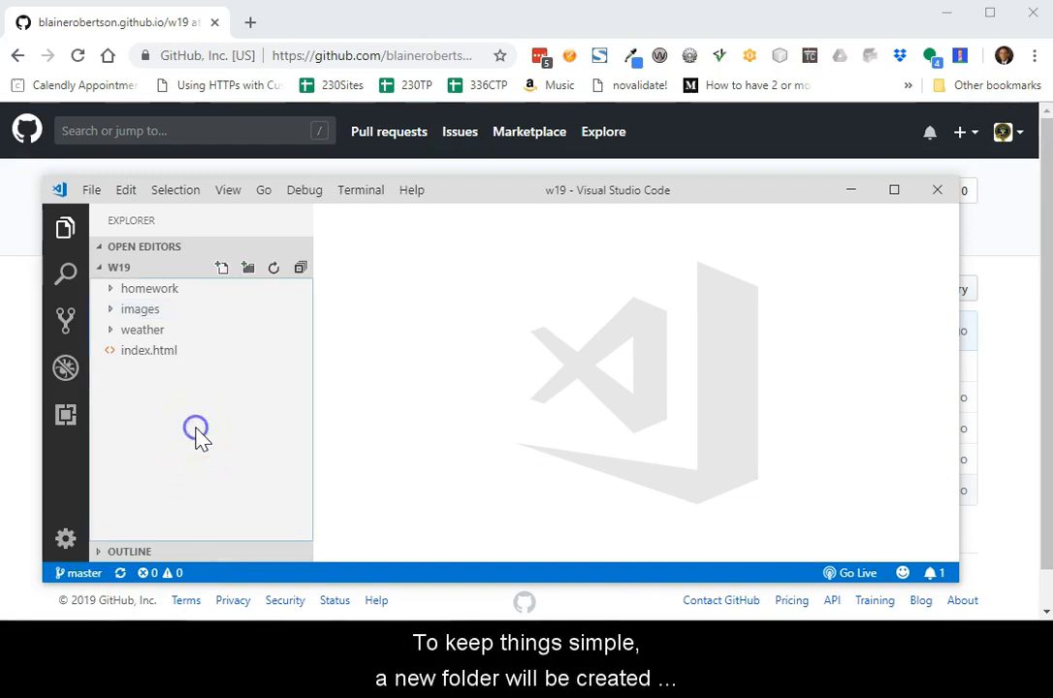
- Create a new workspace folder named 'wrong name'
click(249, 267)
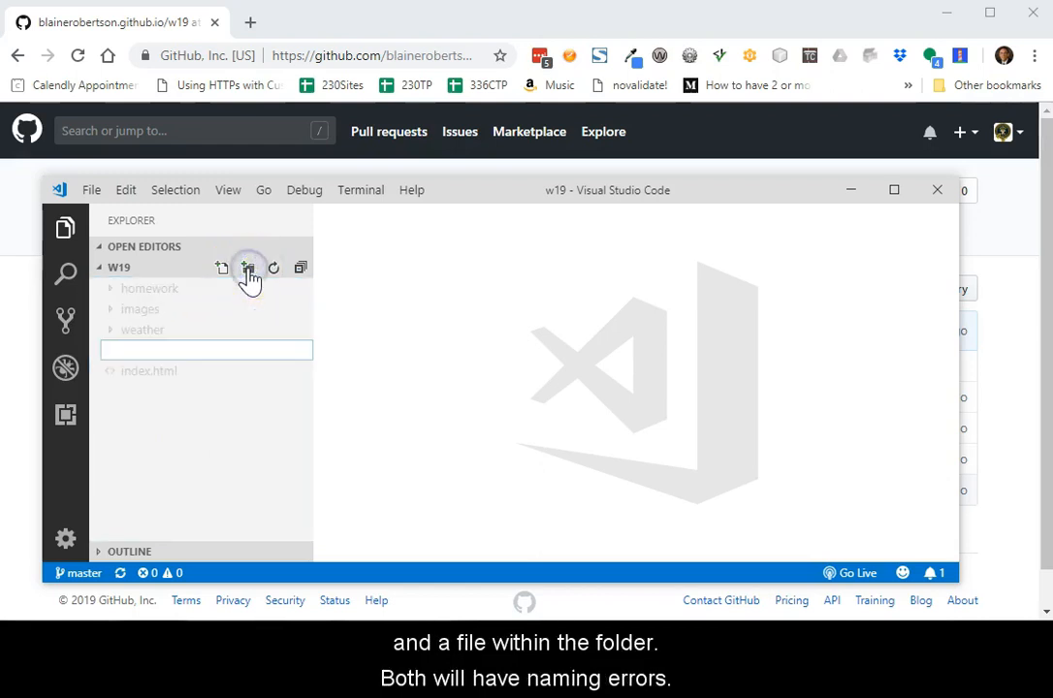
text(w)
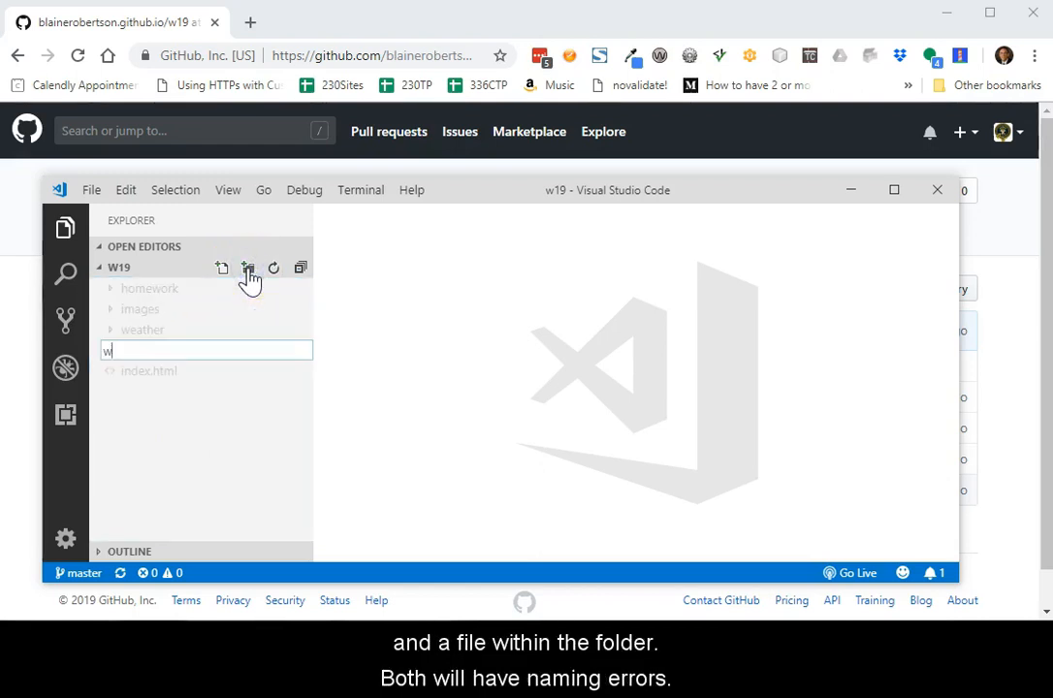
text(rong name)
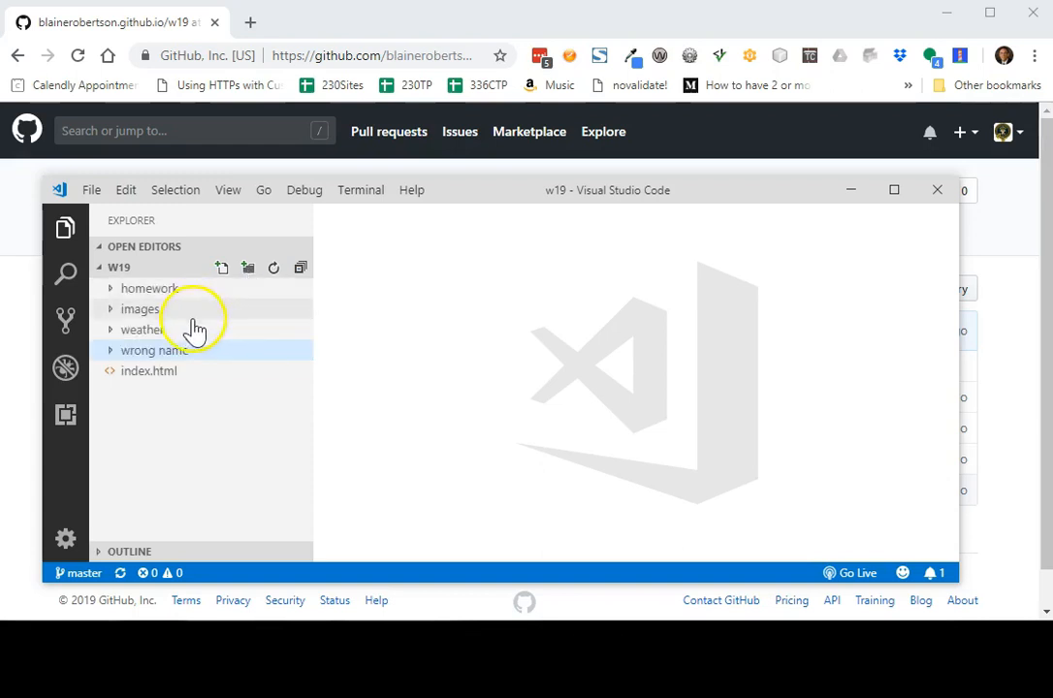
- Create an empty file ViolatesName.html inside the wrong name folder and open it
click(155, 349)
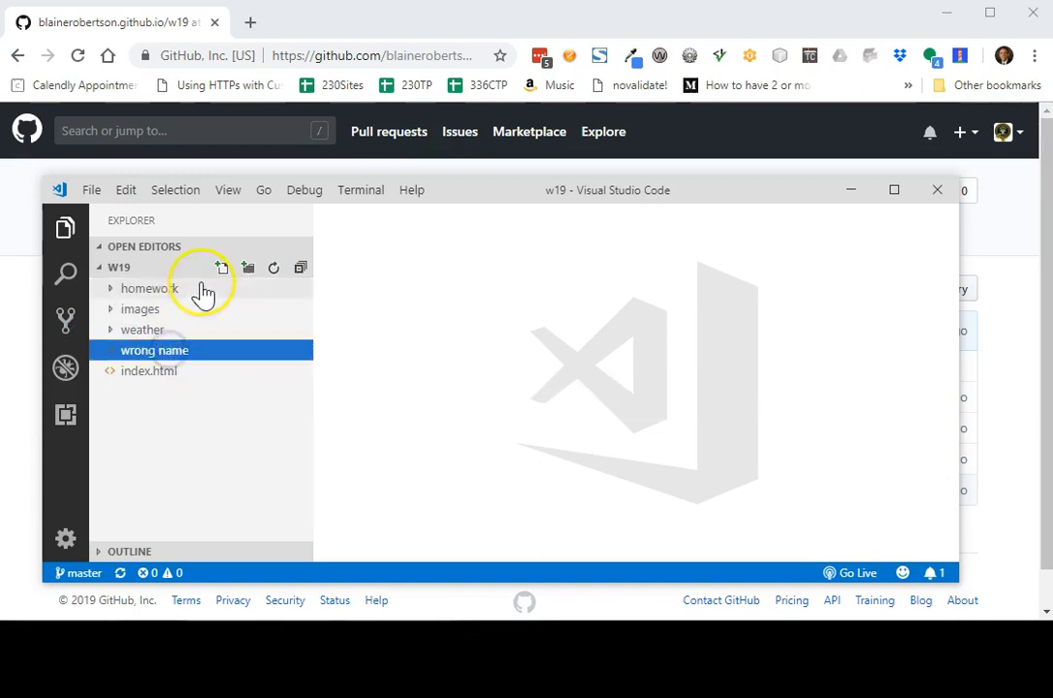
click(223, 267)
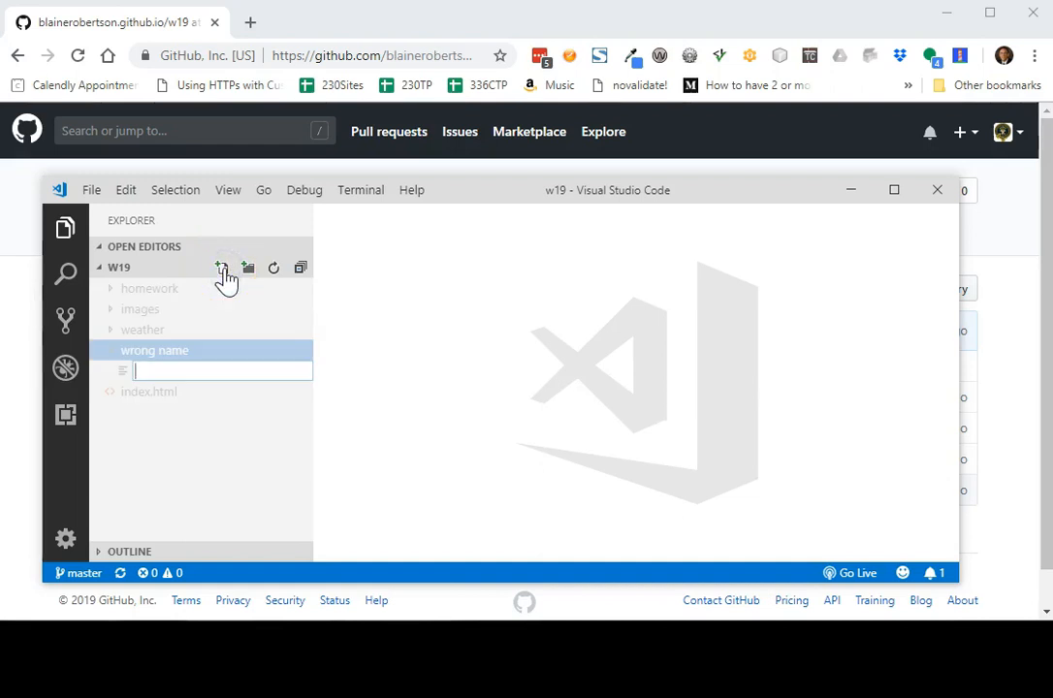
text(ViolatesN)
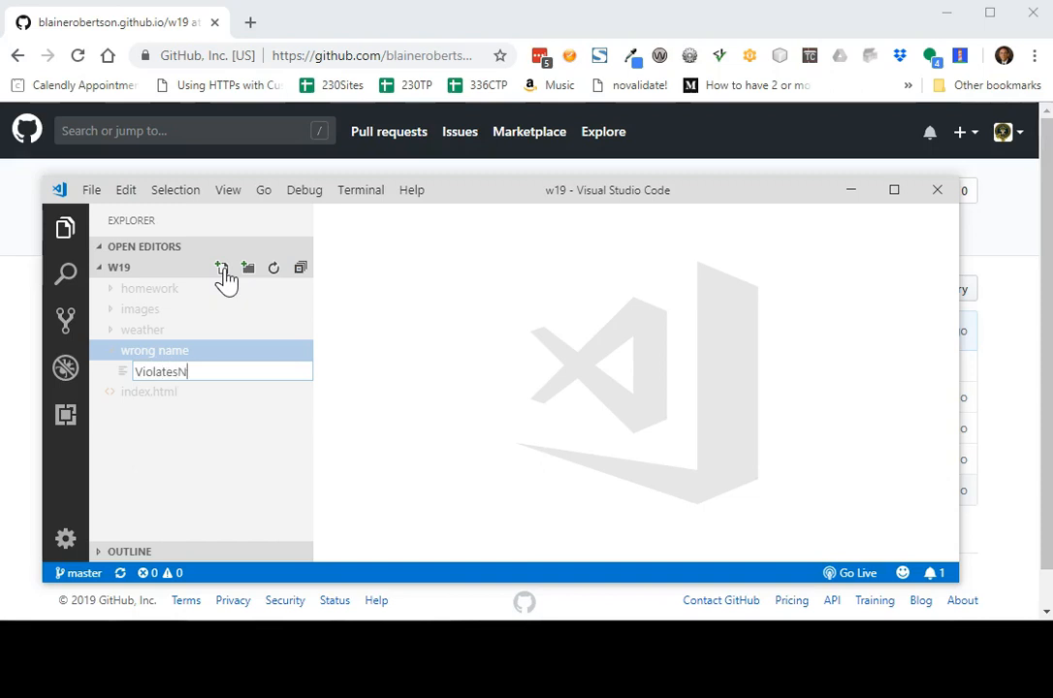
text(ame)
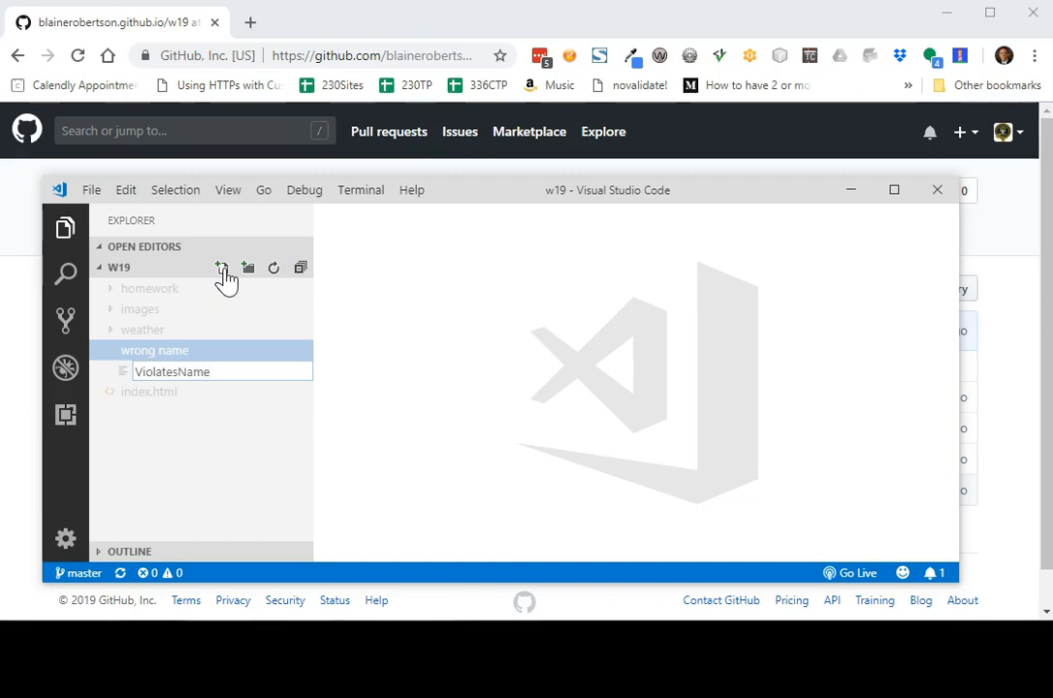
text(.html)
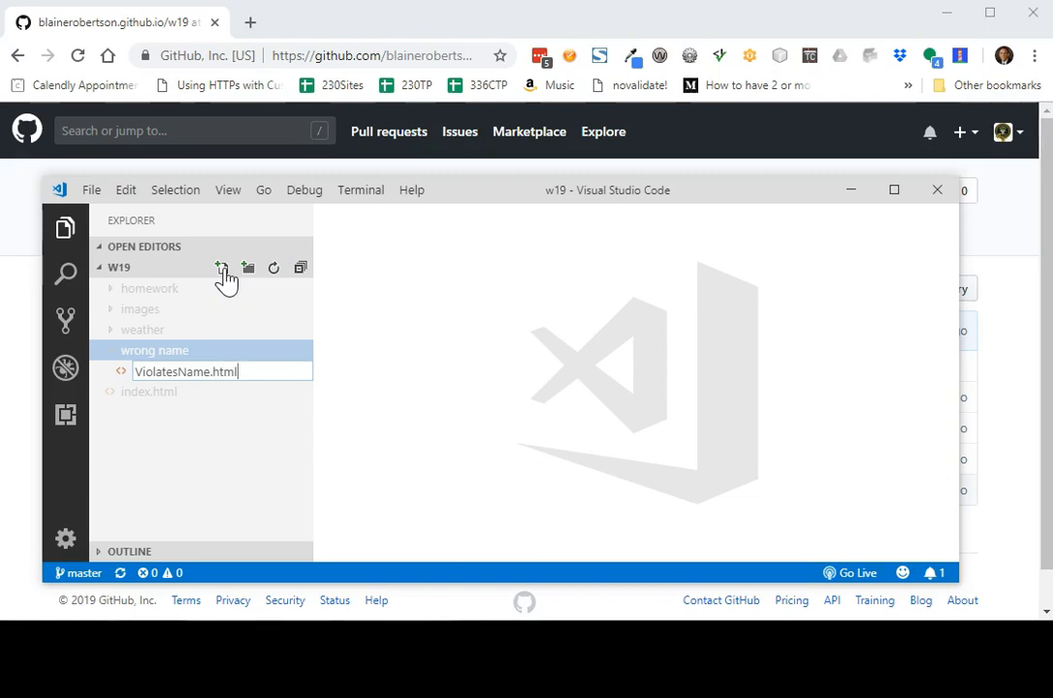
key(Return)
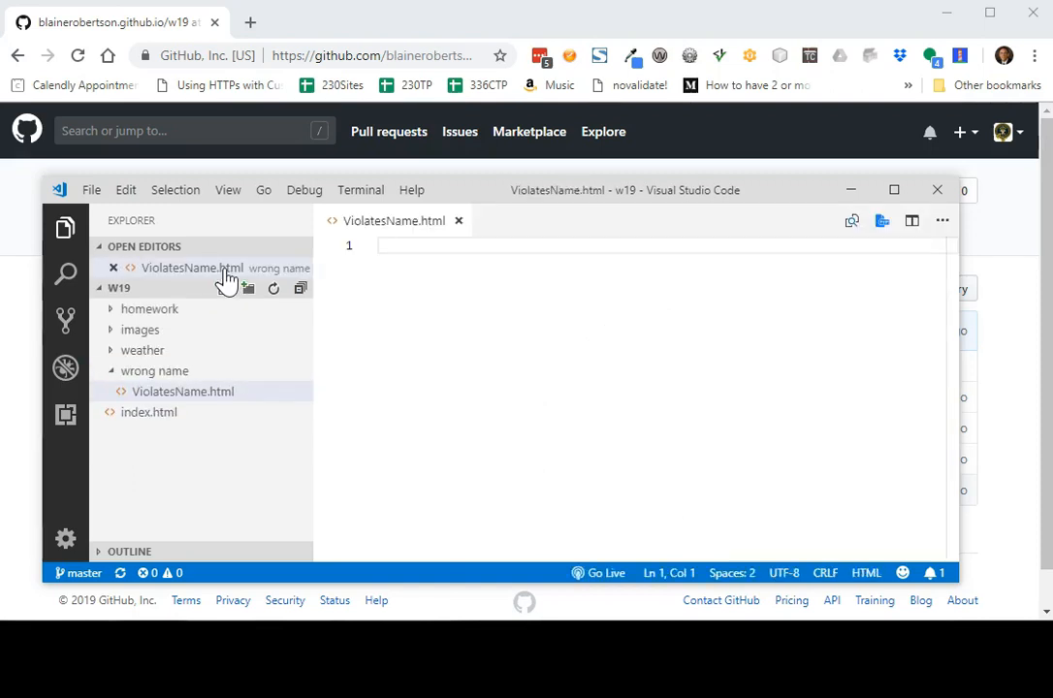
- Fill ViolatesName.html with Emmet boilerplate, body text 'boy did I make this a mess.', and save
text(!DOCTYPE html>)
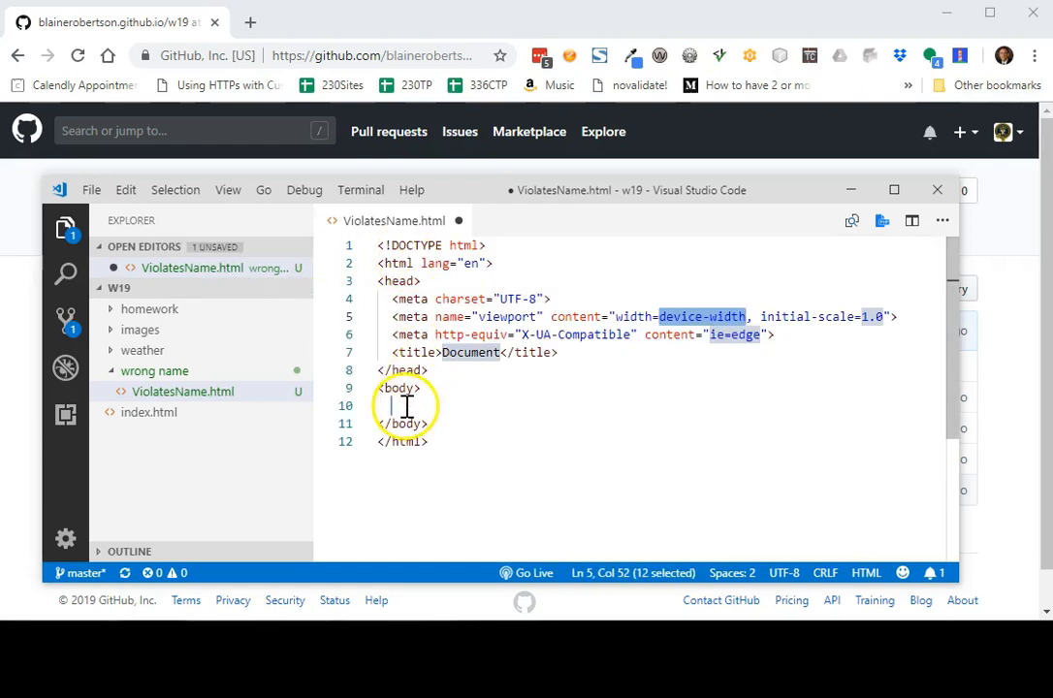
click(398, 405)
text(boy did)
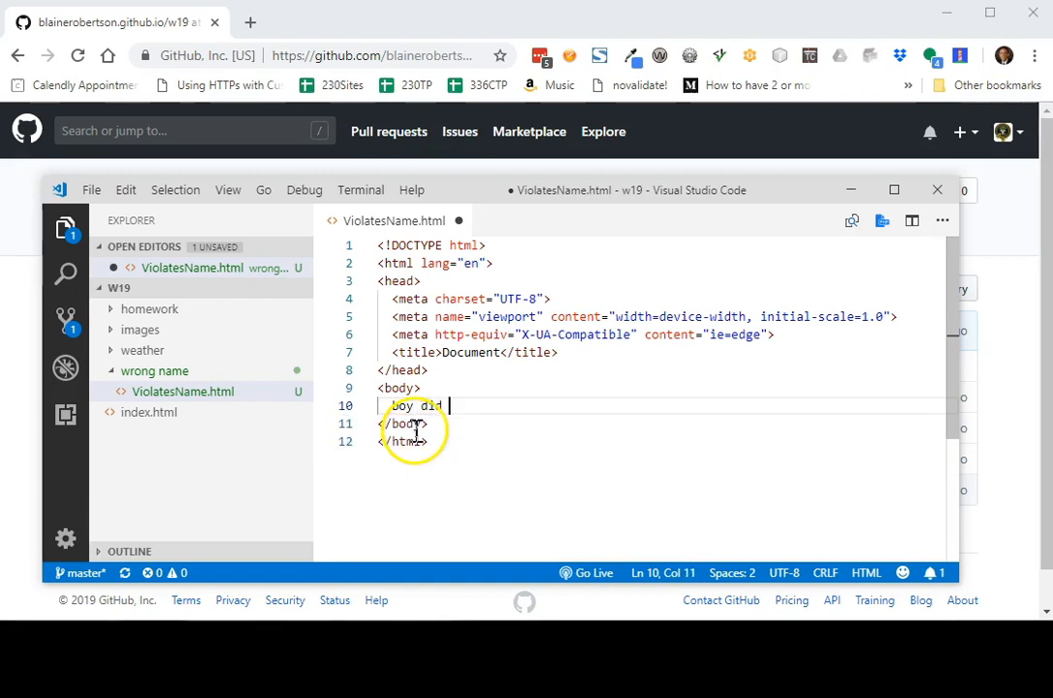
text(I make this a mess)
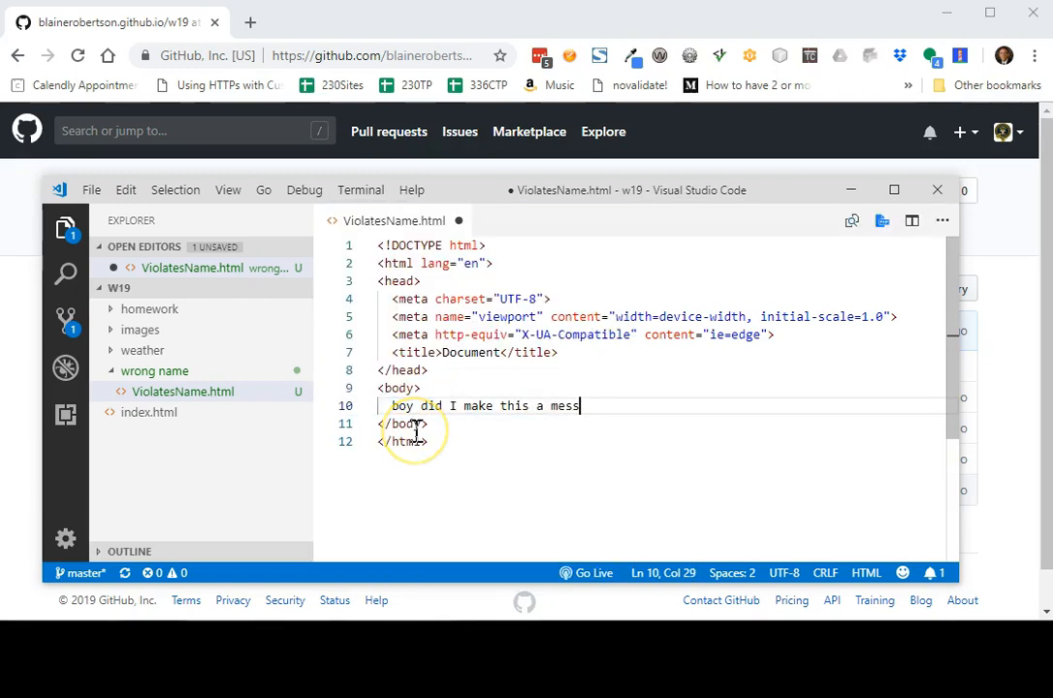
text(.)
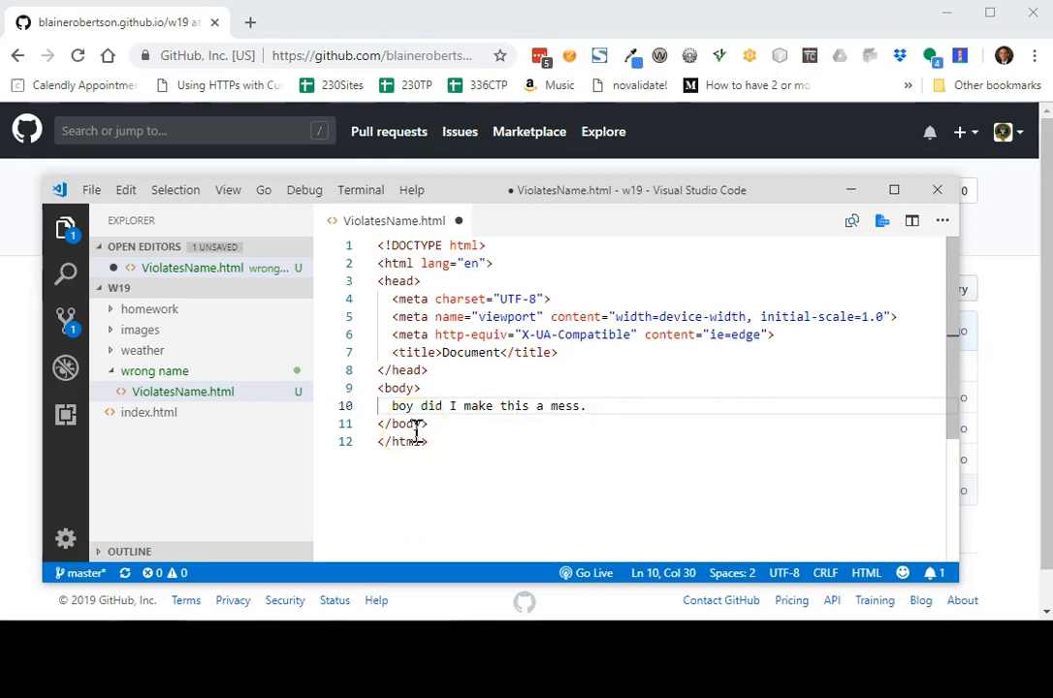
key(ctrl+s)
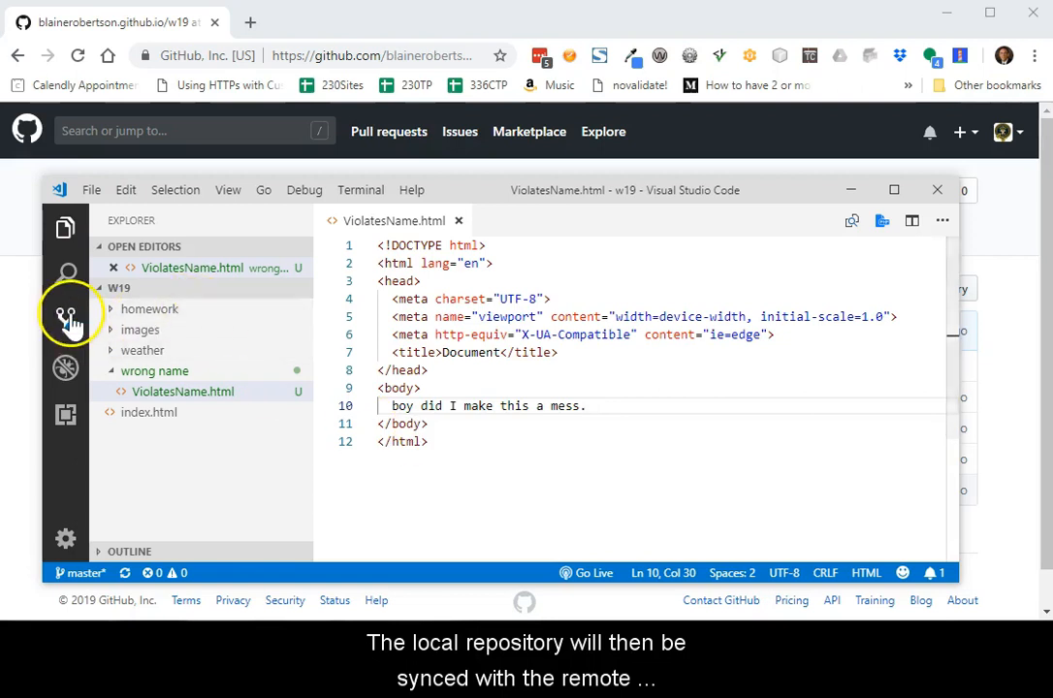
- Stage the new file, commit it with message 'Intentional errors' and push to the remote
click(66, 318)
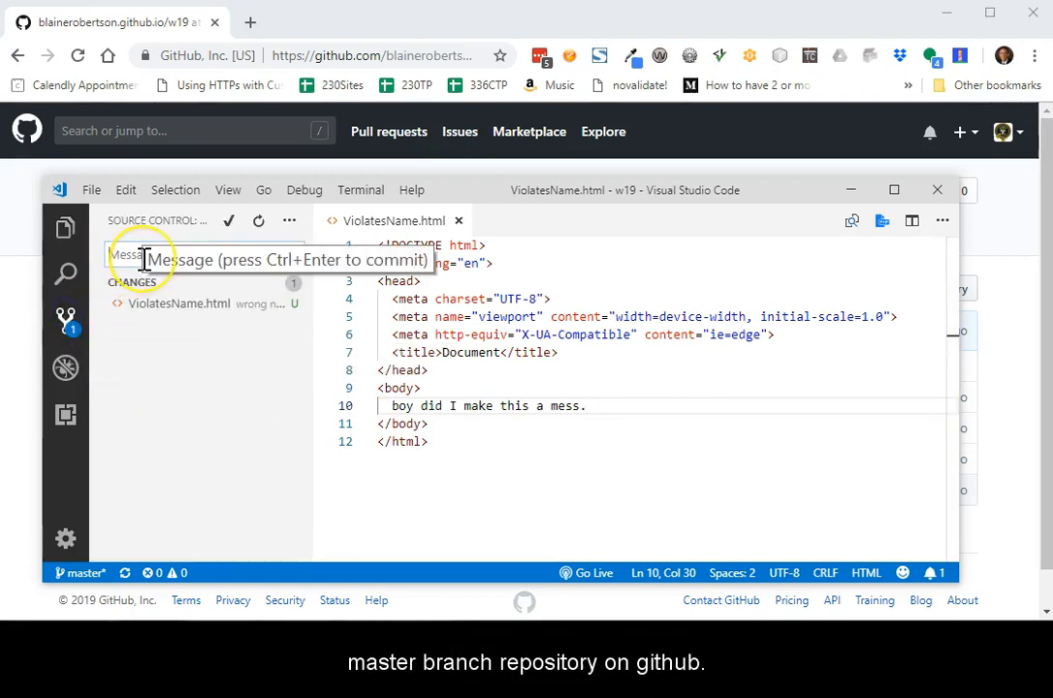
text(Inte)
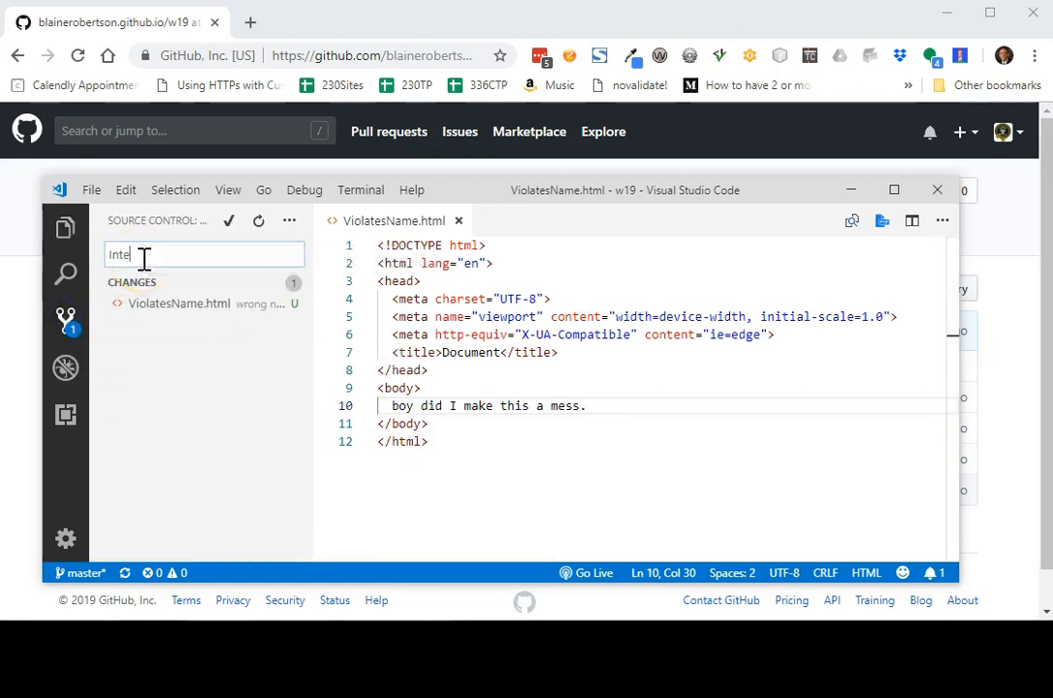
text(ntional)
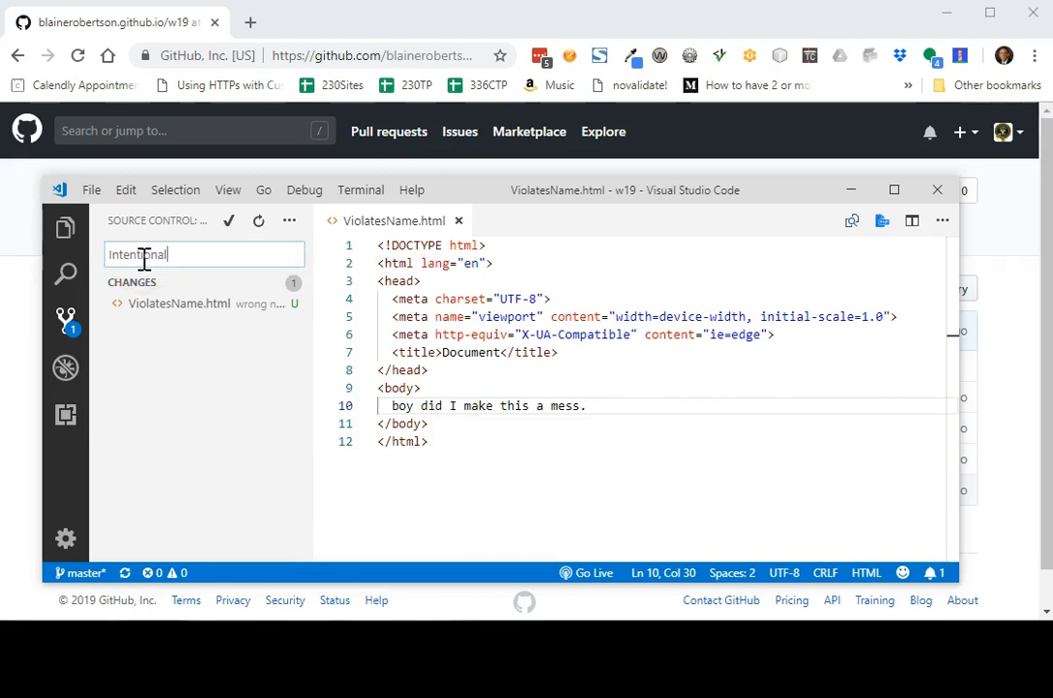
text(errors)
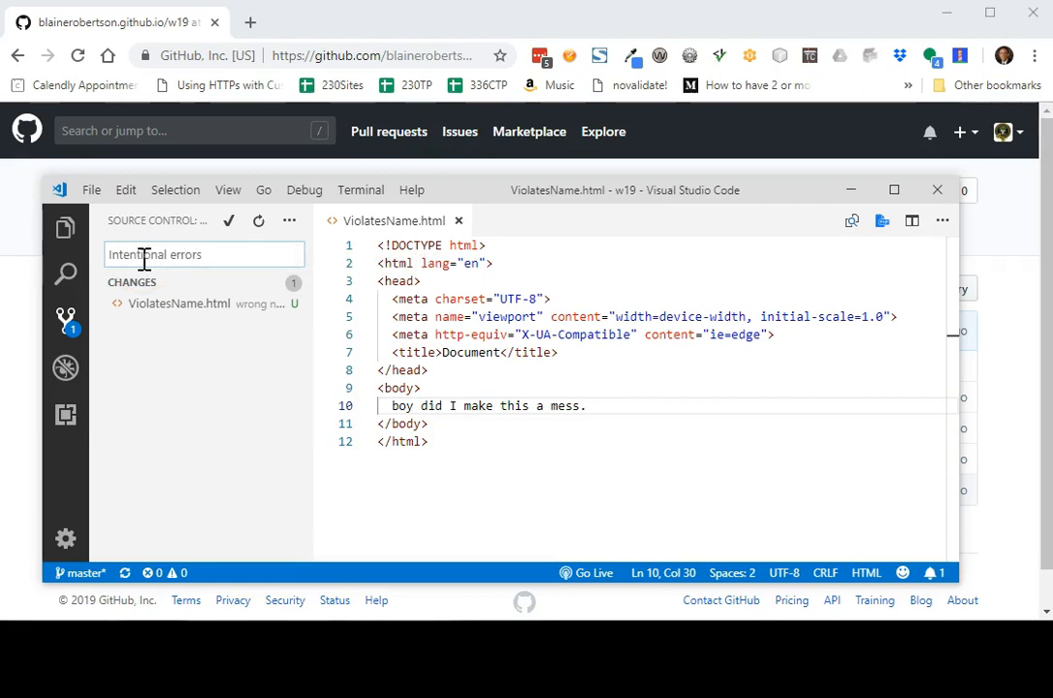
click(295, 303)
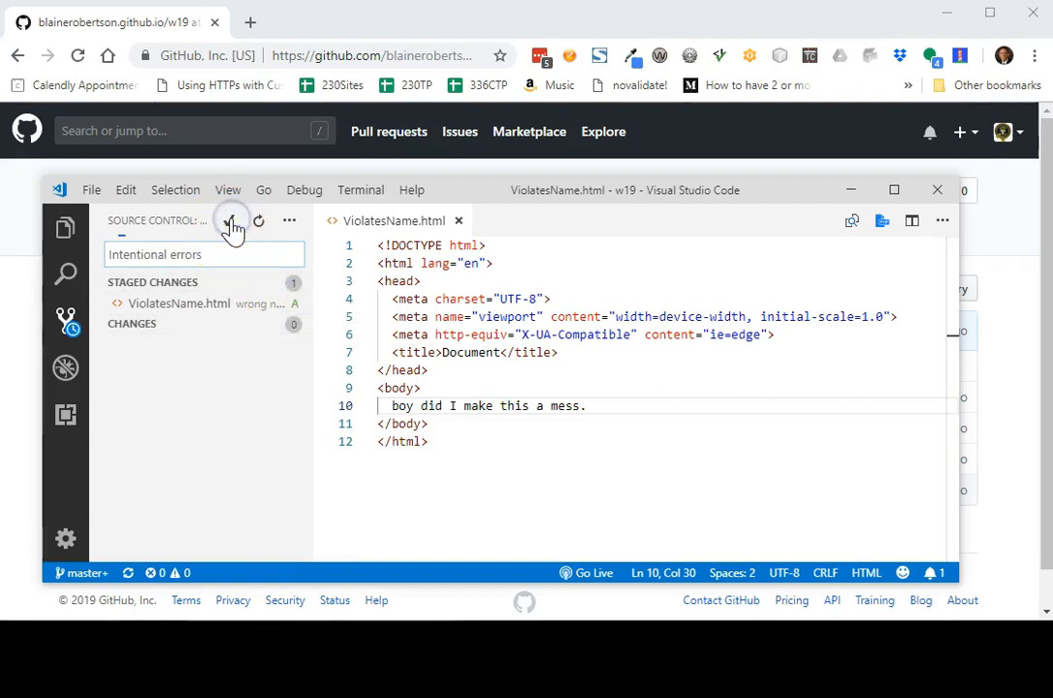
click(229, 221)
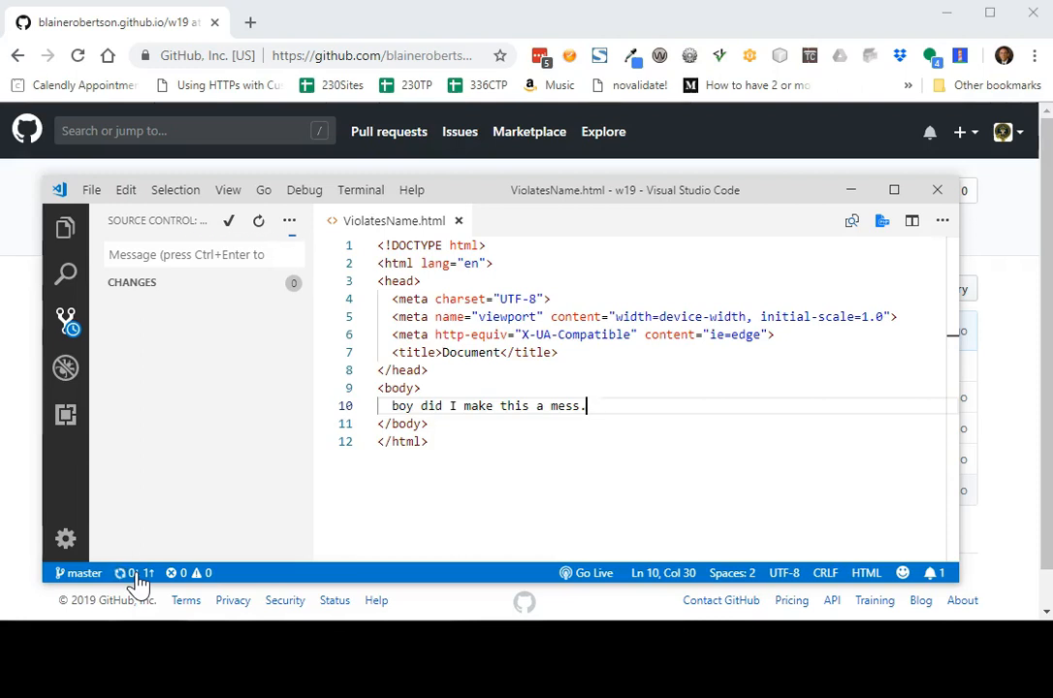
click(136, 574)
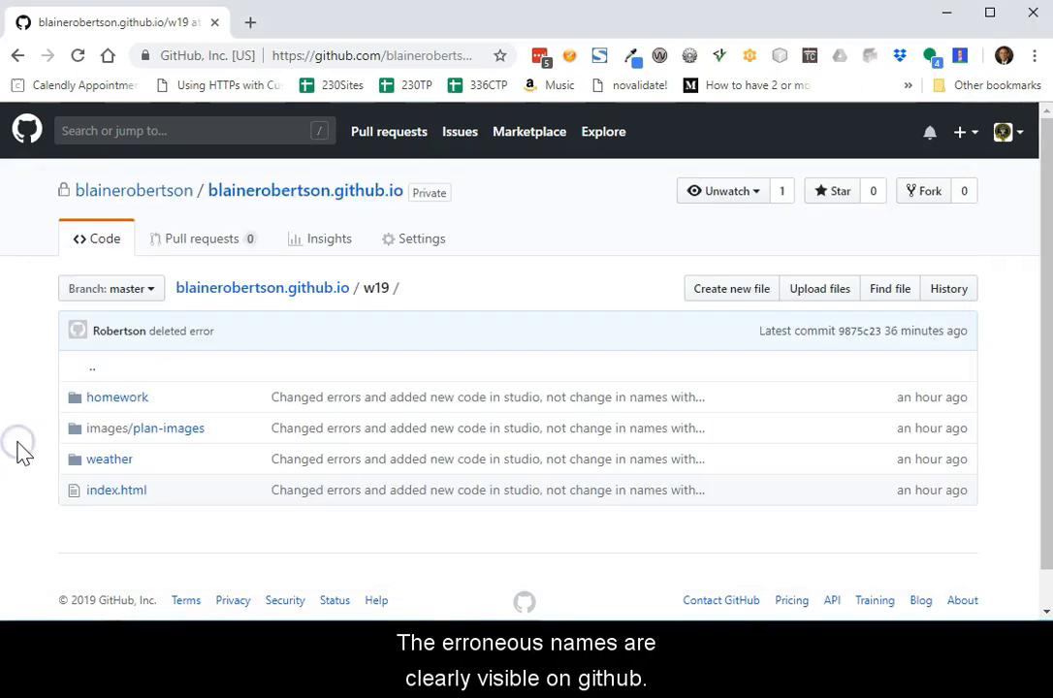
- Reload the GitHub repository and open wrong name/ViolatesName.html for editing
click(78, 54)
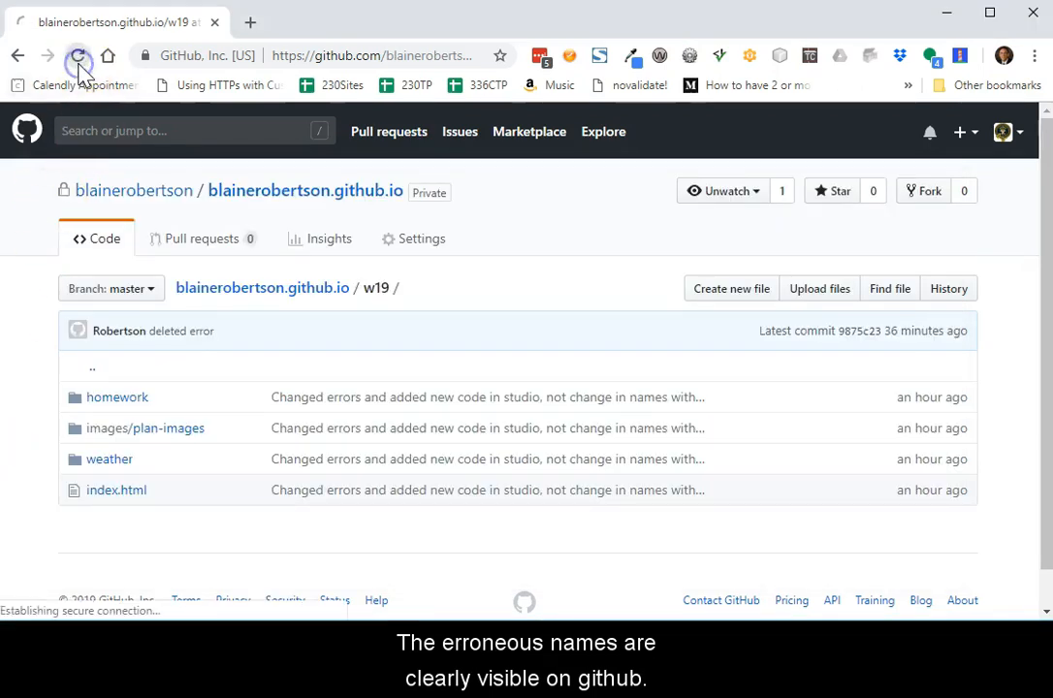
click(77, 54)
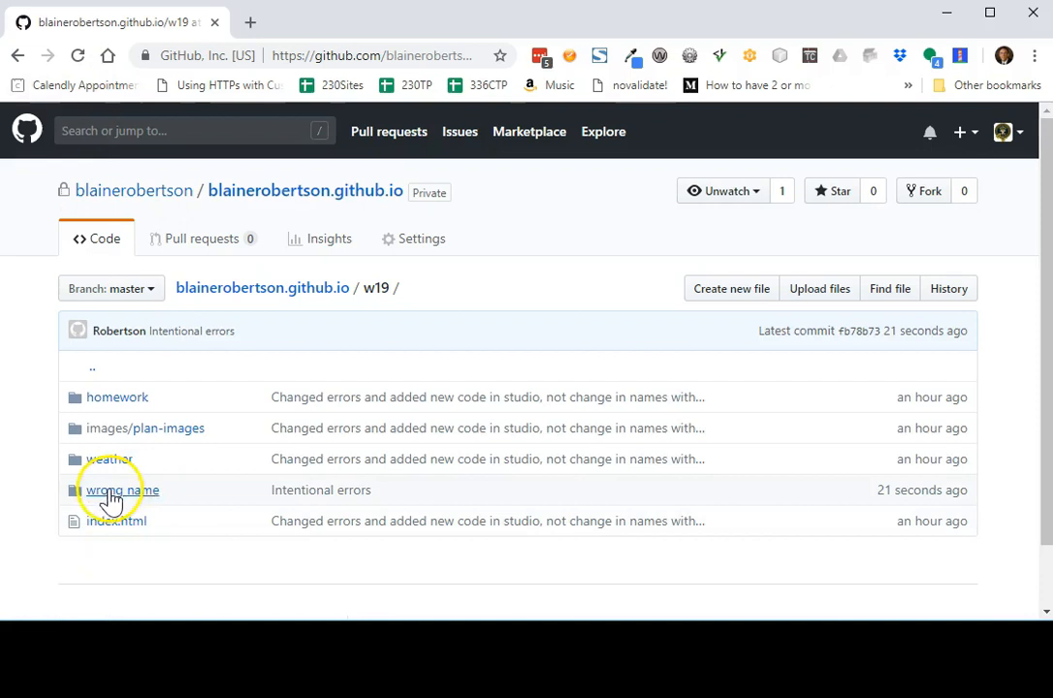
mouse_move(325, 364)
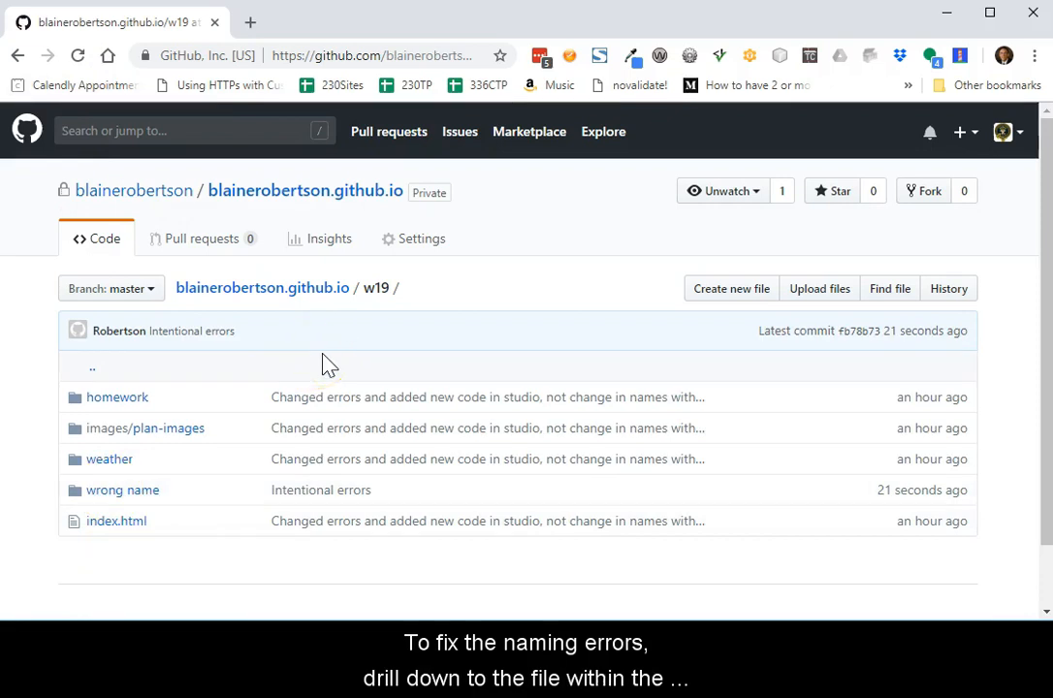
click(122, 489)
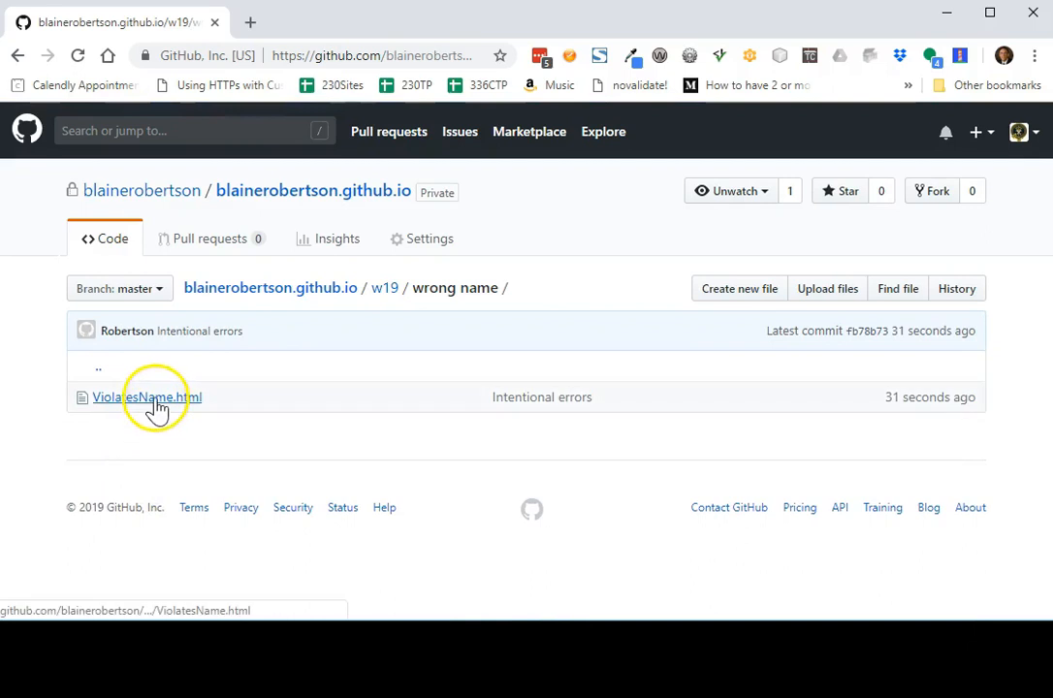
click(140, 396)
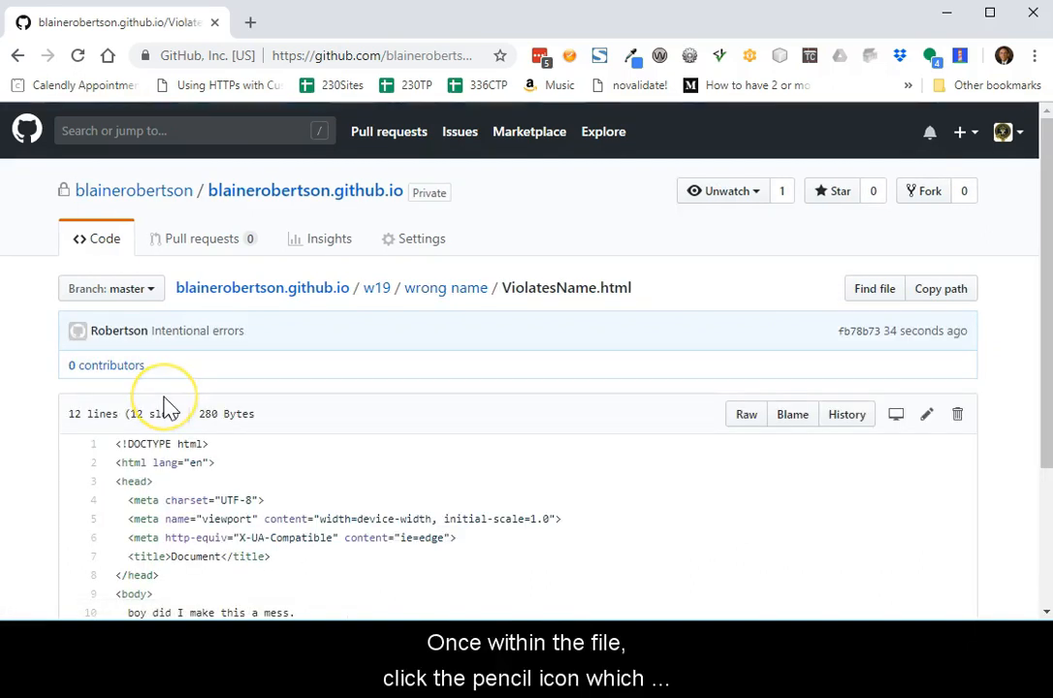
mouse_move(706, 474)
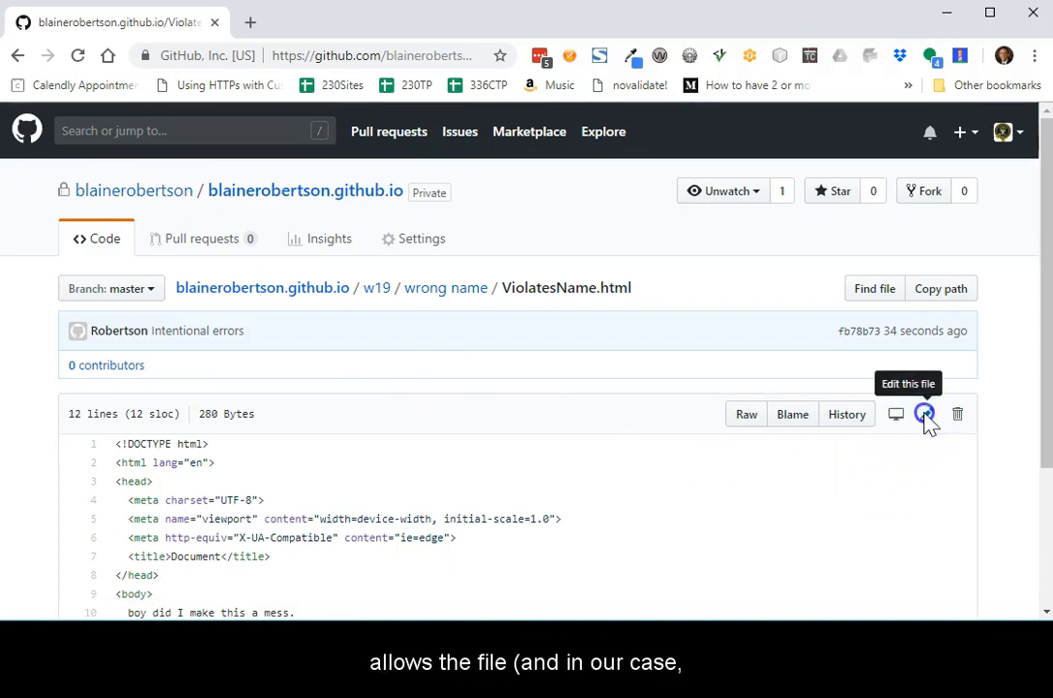
click(923, 416)
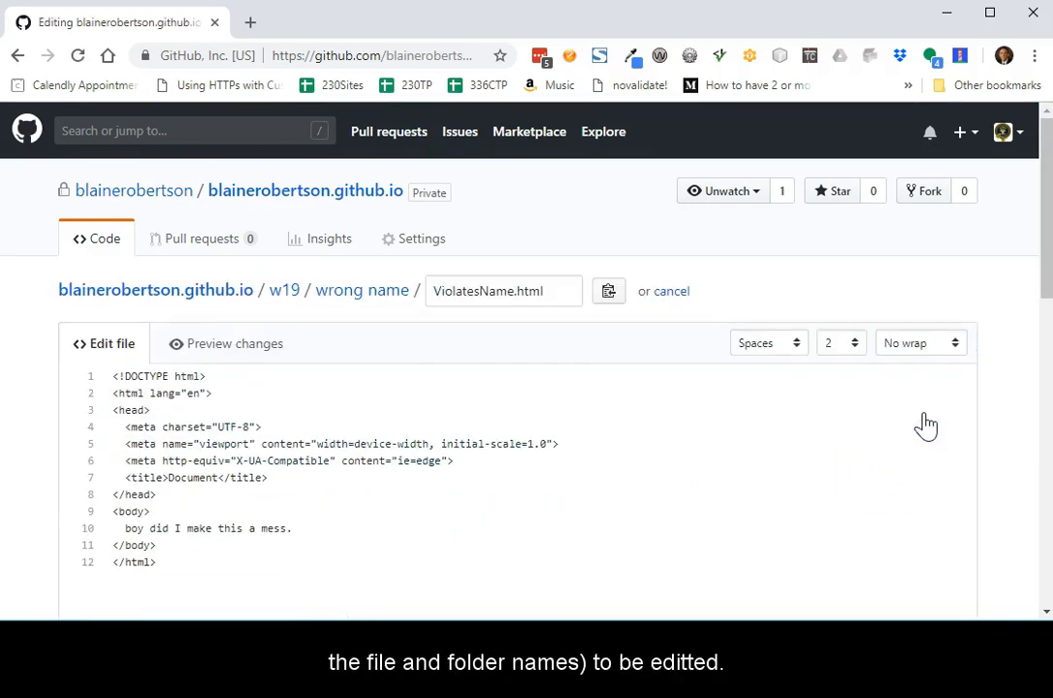
mouse_move(768, 417)
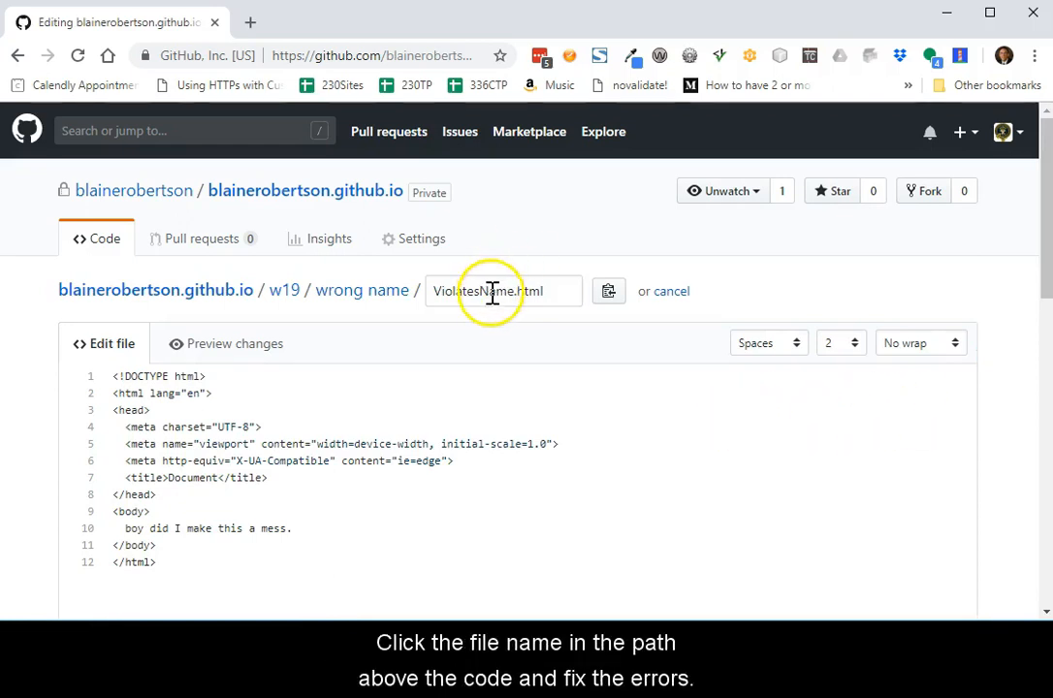
- Rename the path to wrong-name/violates-name.html in the GitHub web editor
click(504, 291)
text(-n)
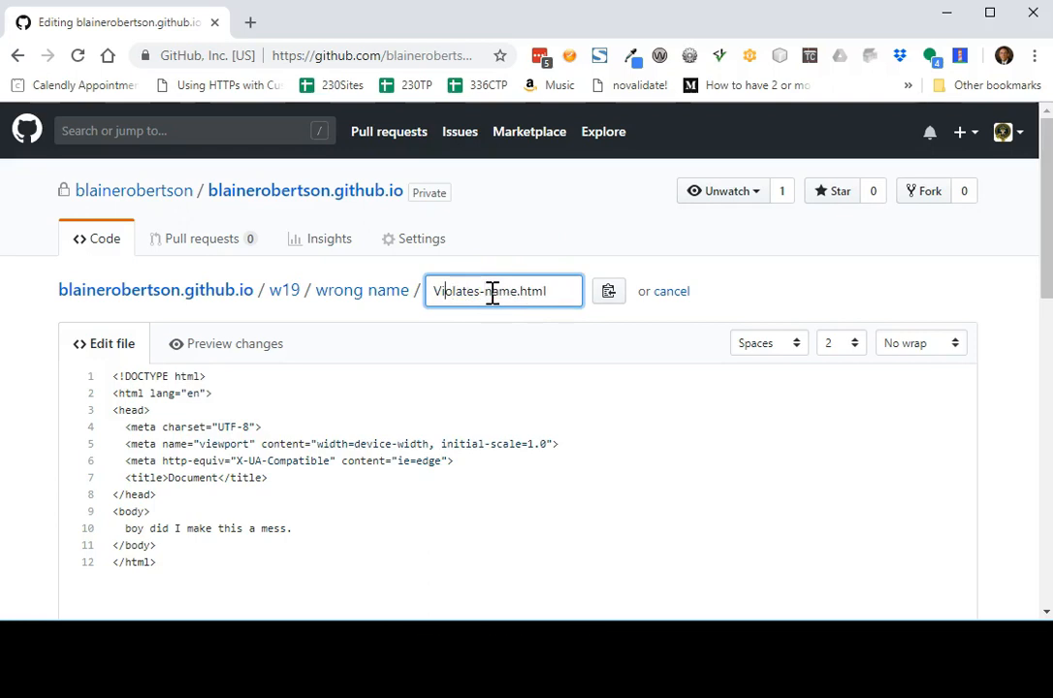
key(Backspace)
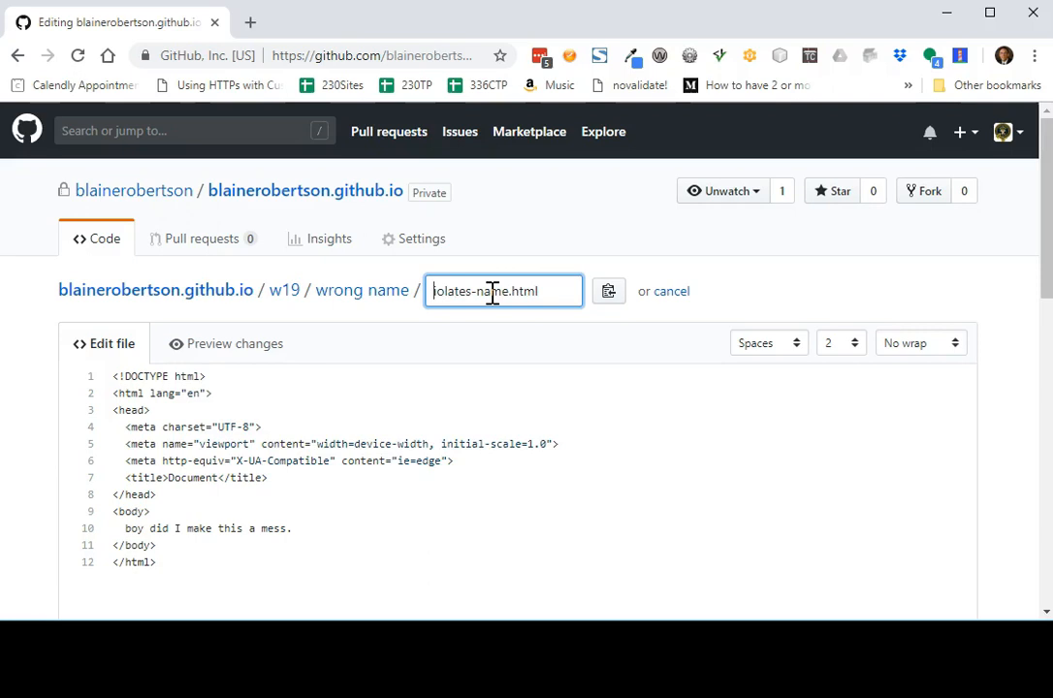
text(vi)
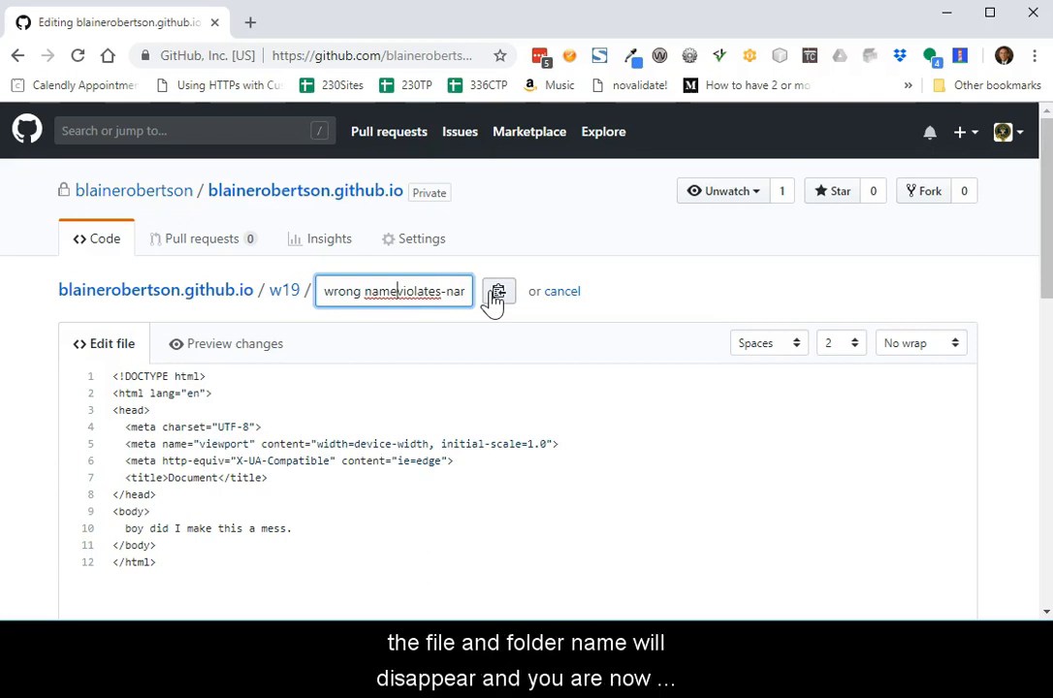
key(Backspace)
text(-)
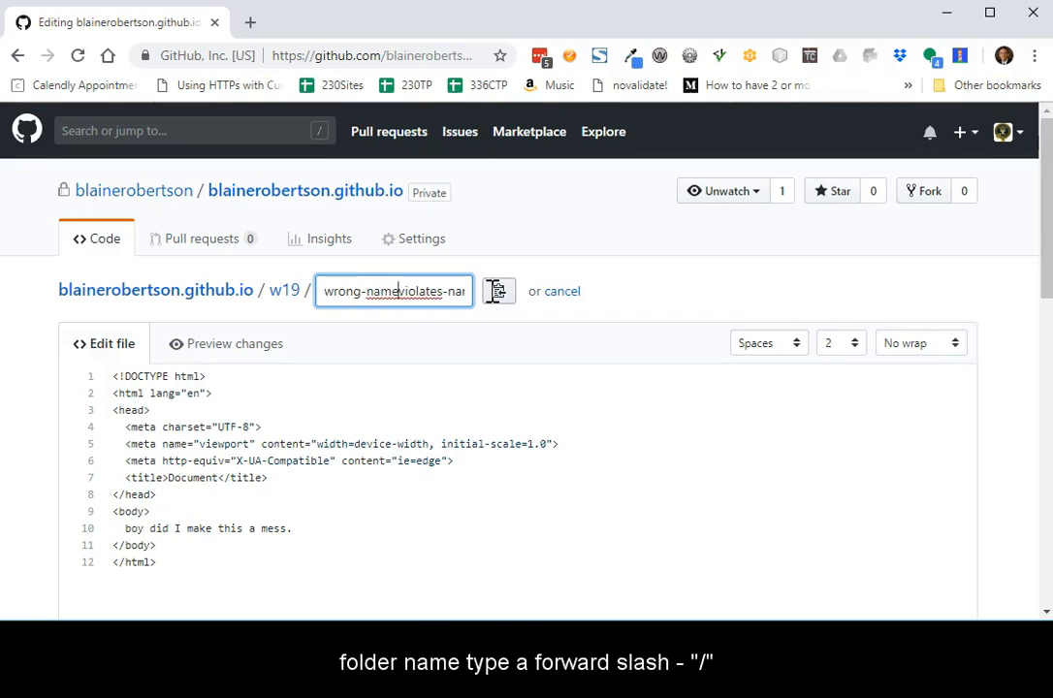
text(/)
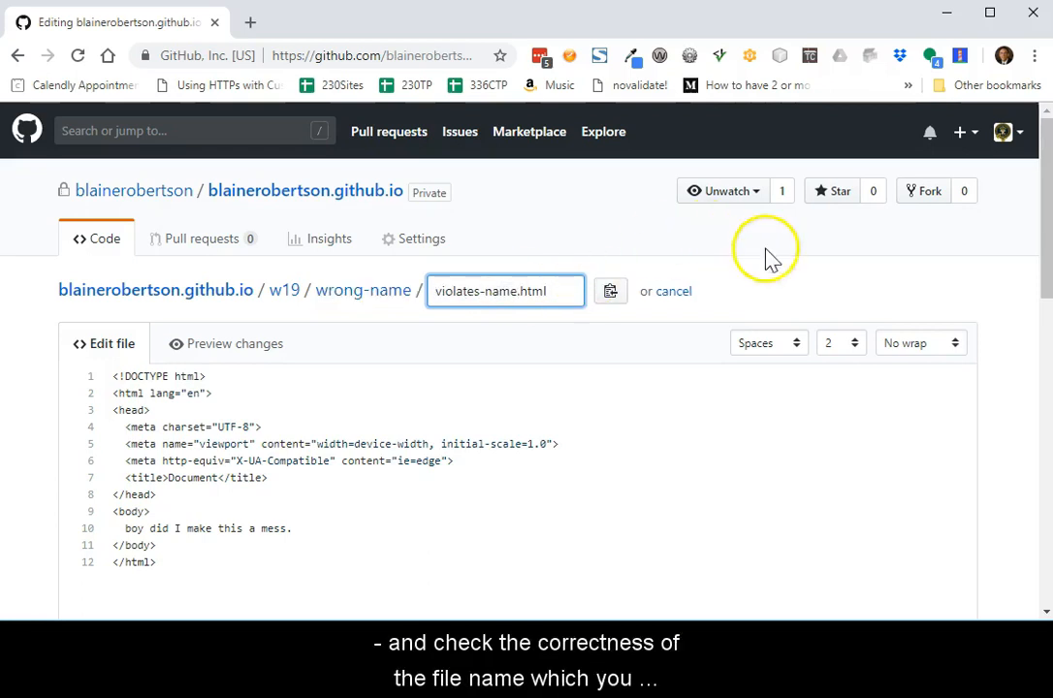
mouse_move(795, 281)
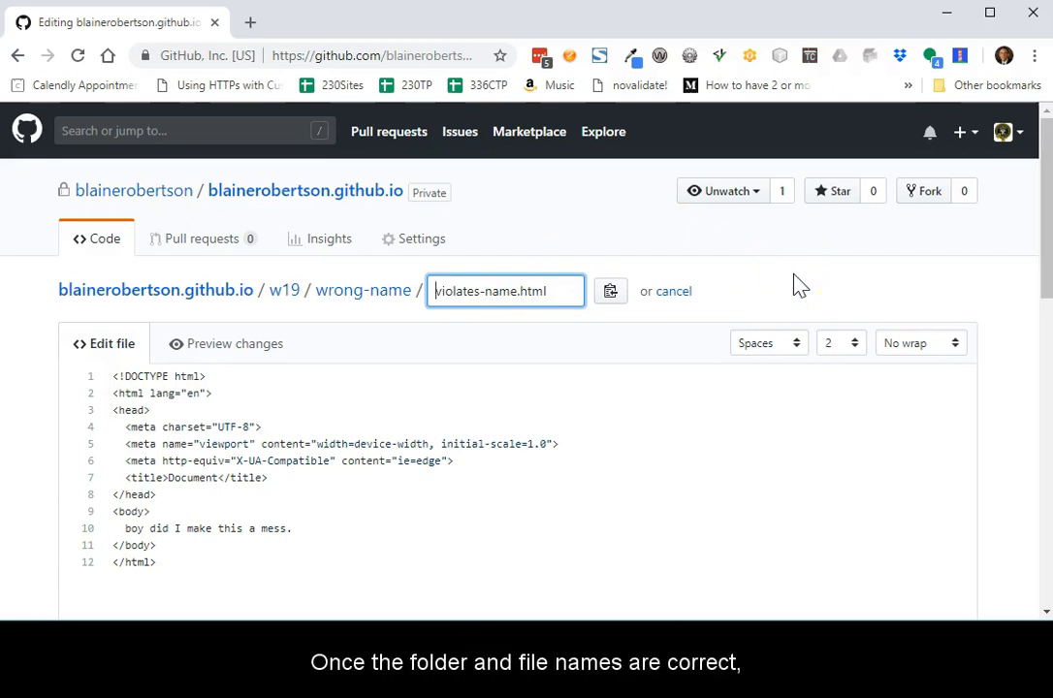
scroll(down, 3)
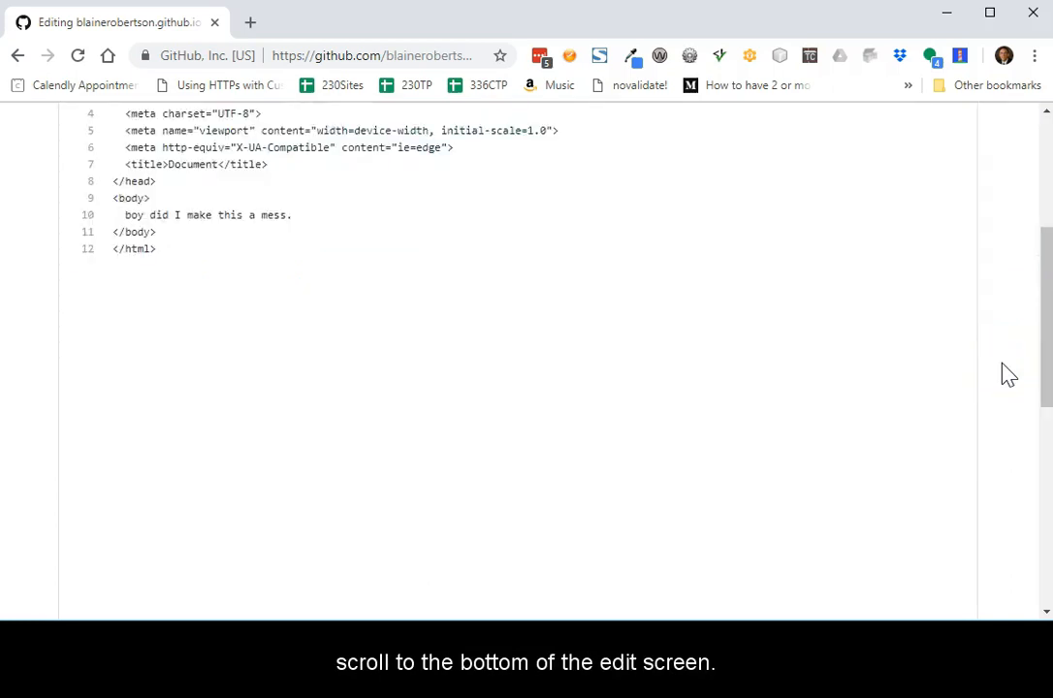
- Commit the rename to master with the message 'fixed naming errors'
scroll(down, 3)
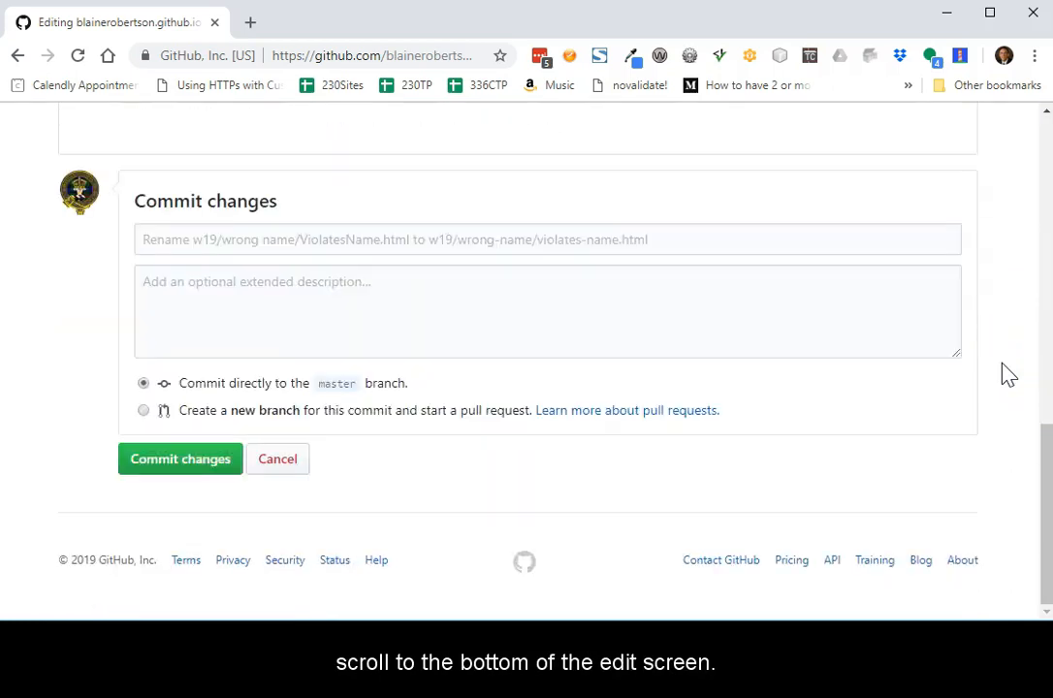
click(421, 240)
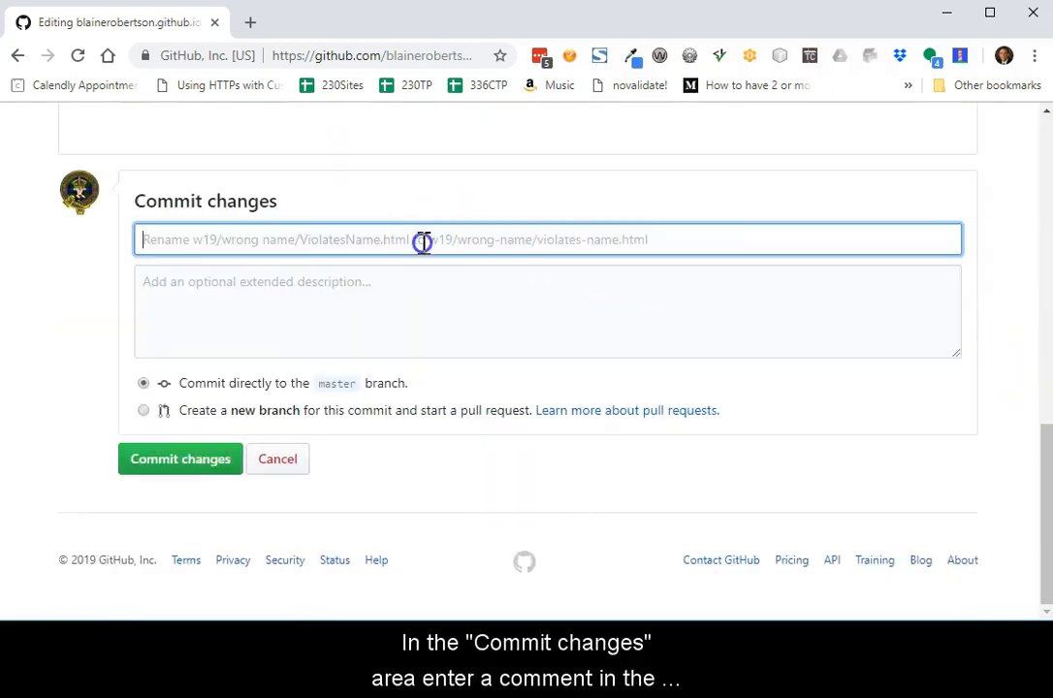
text(fixed)
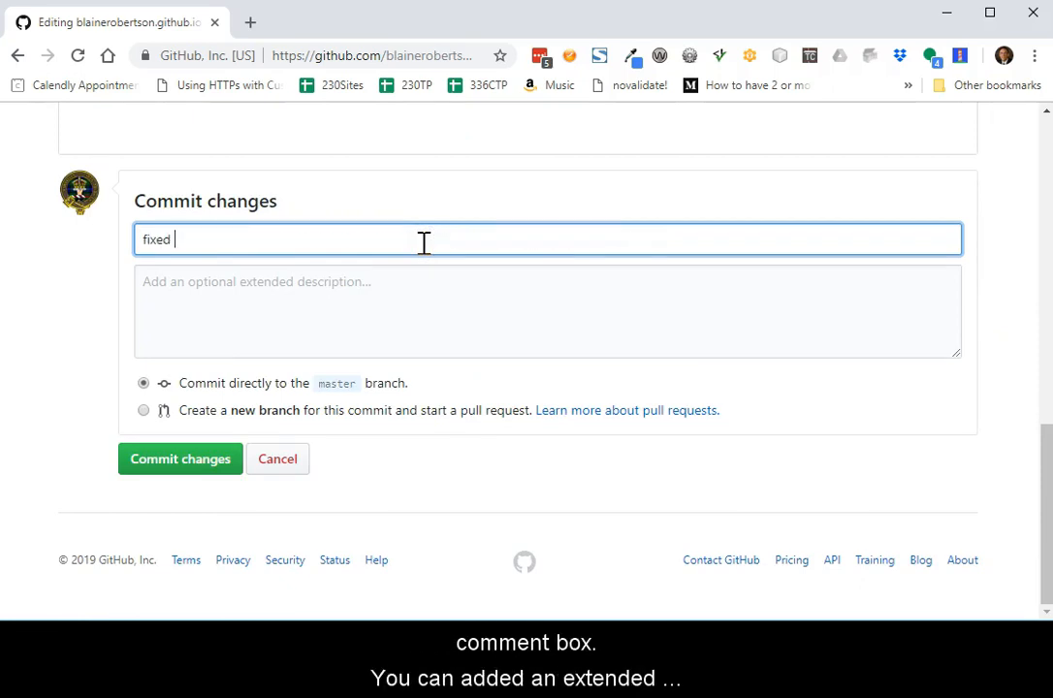
text(naming errors)
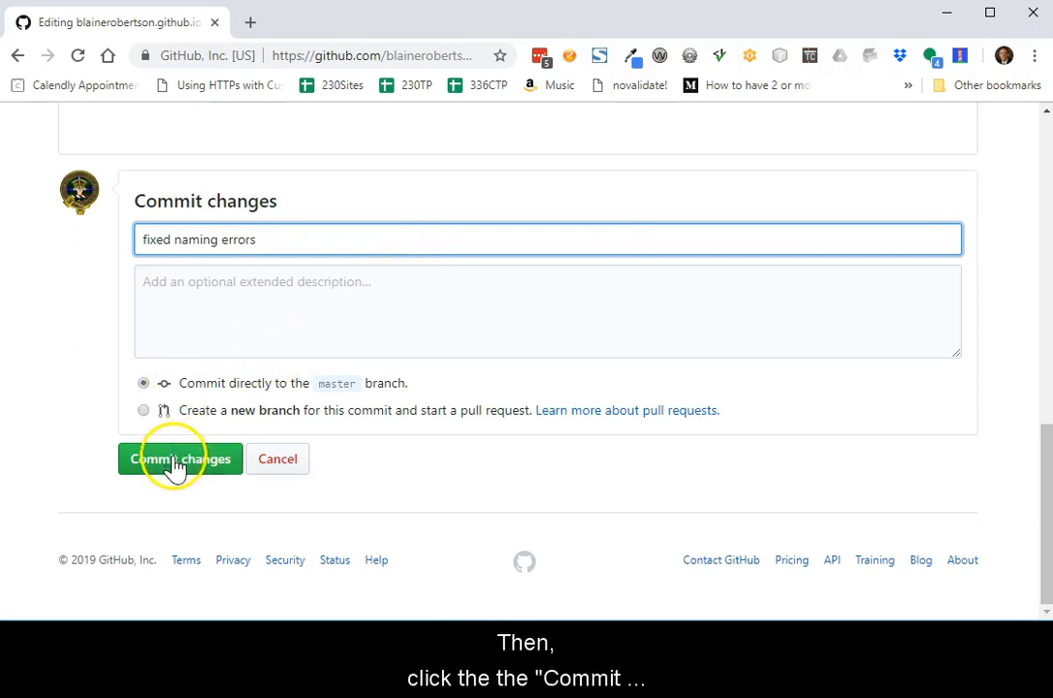
click(178, 458)
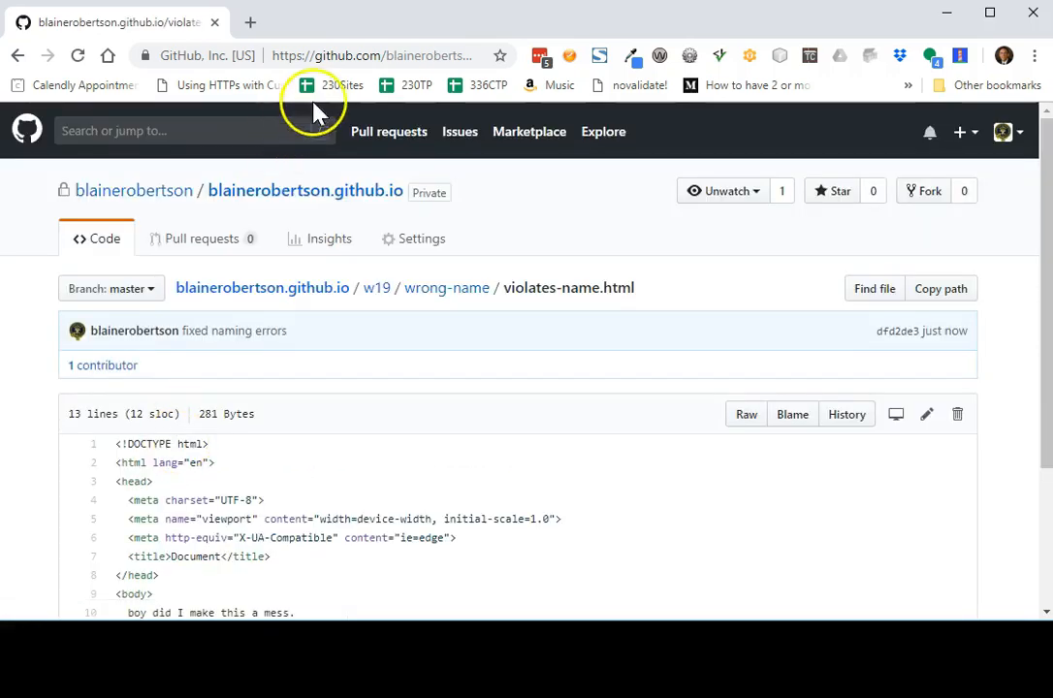
mouse_move(376, 287)
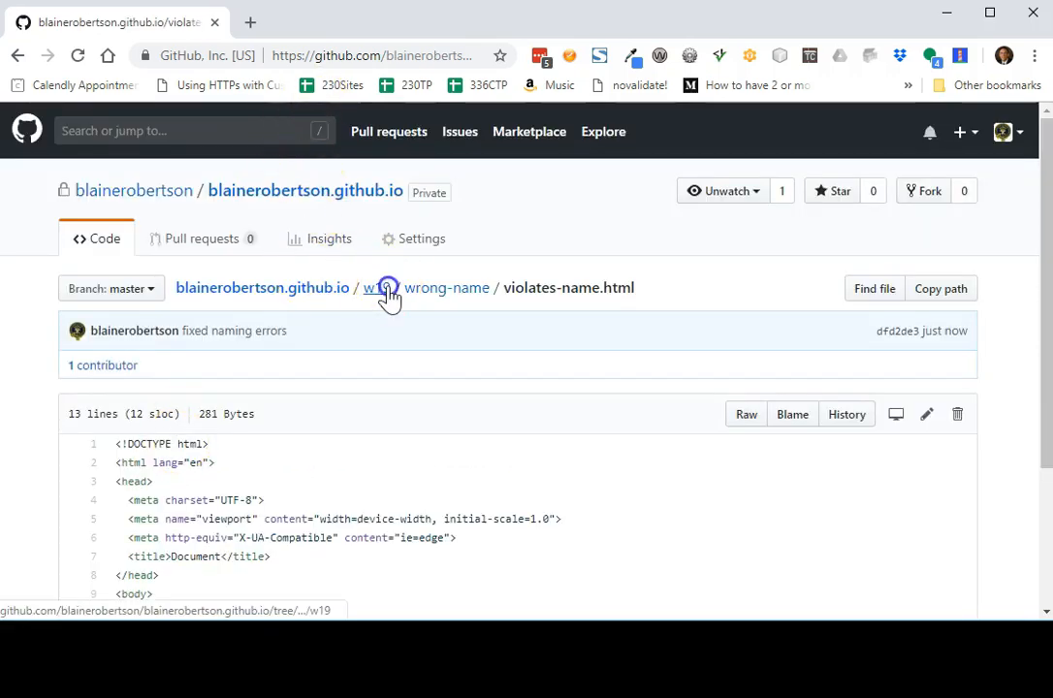
- Go to the w19 folder listing showing the wrong-name folder's new commit
click(378, 287)
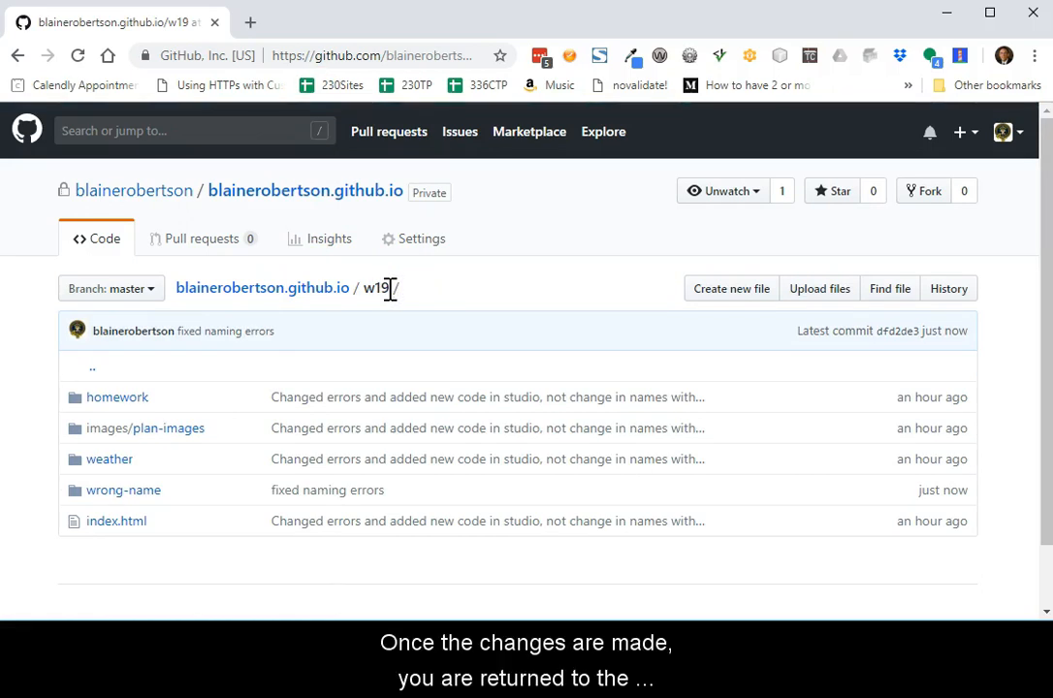
mouse_move(361, 434)
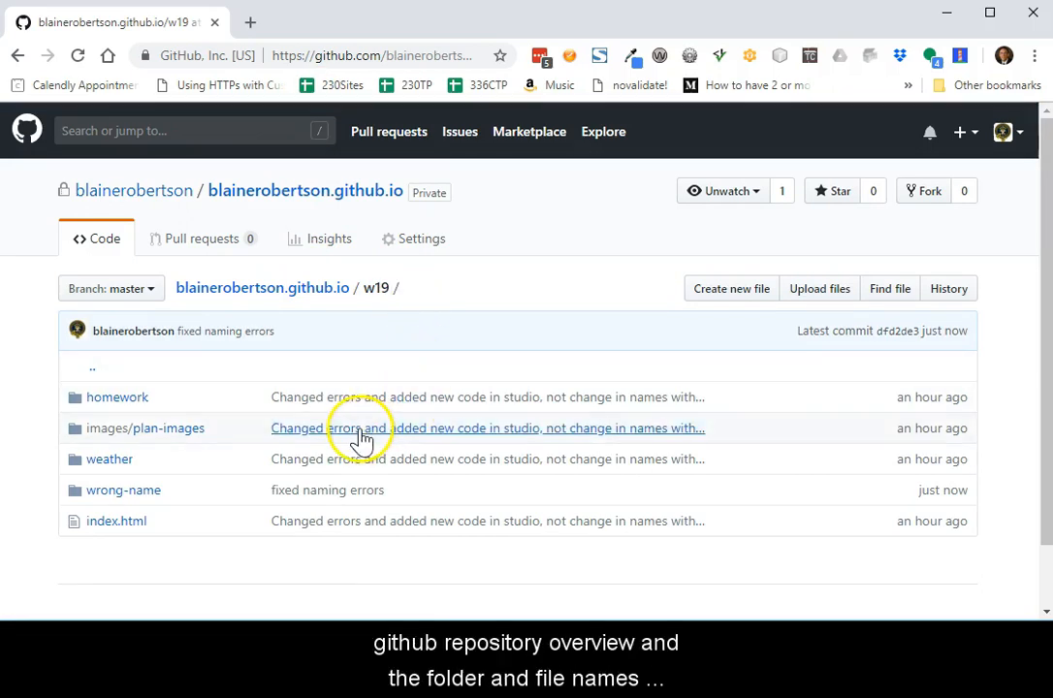
mouse_move(126, 489)
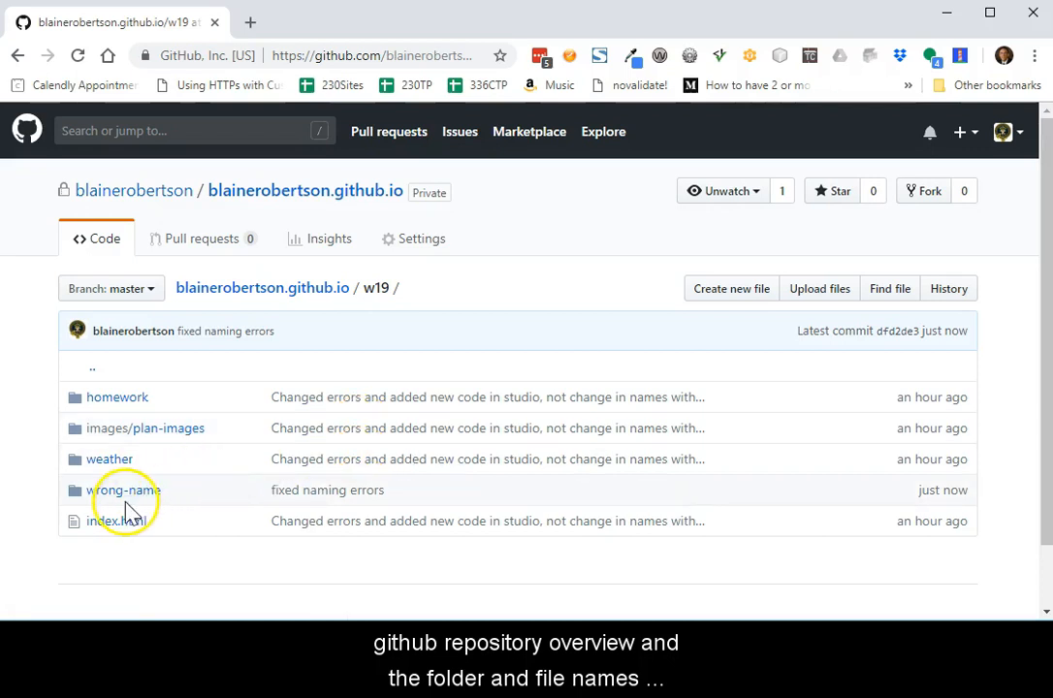
mouse_move(198, 489)
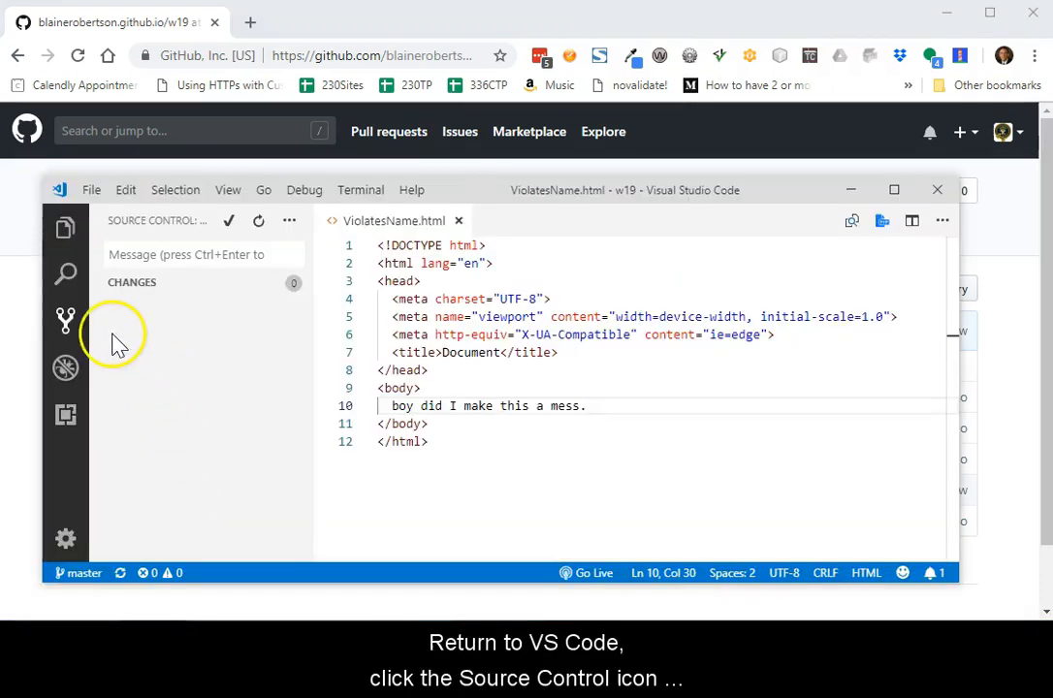
- Close the outdated ViolatesName.html editor and pull the renamed files from GitHub
click(66, 320)
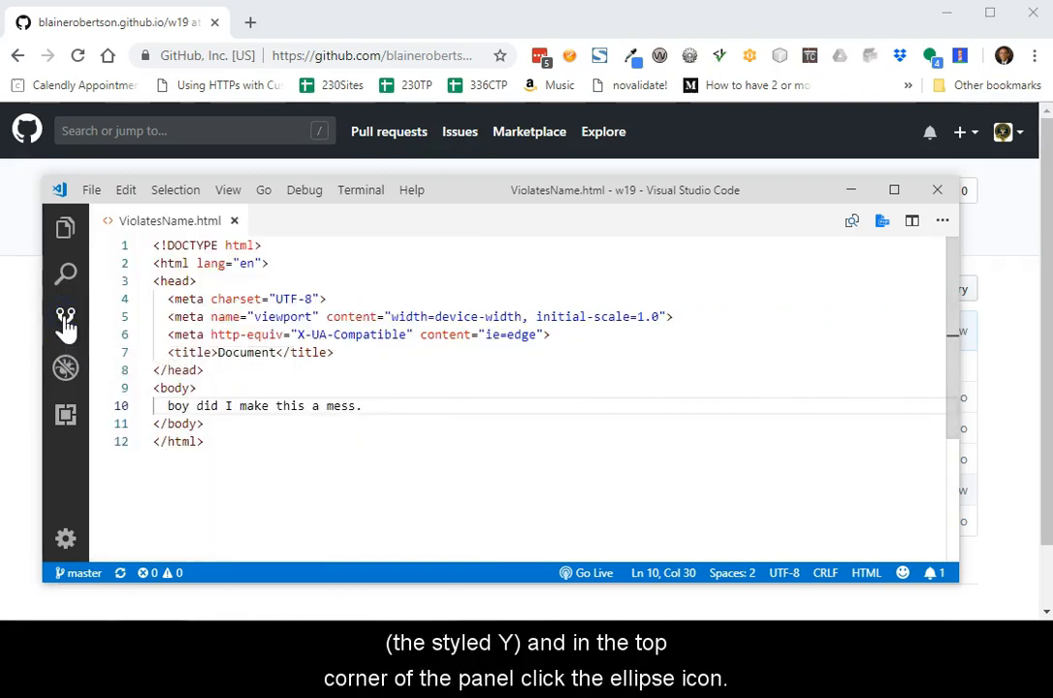
mouse_move(66, 322)
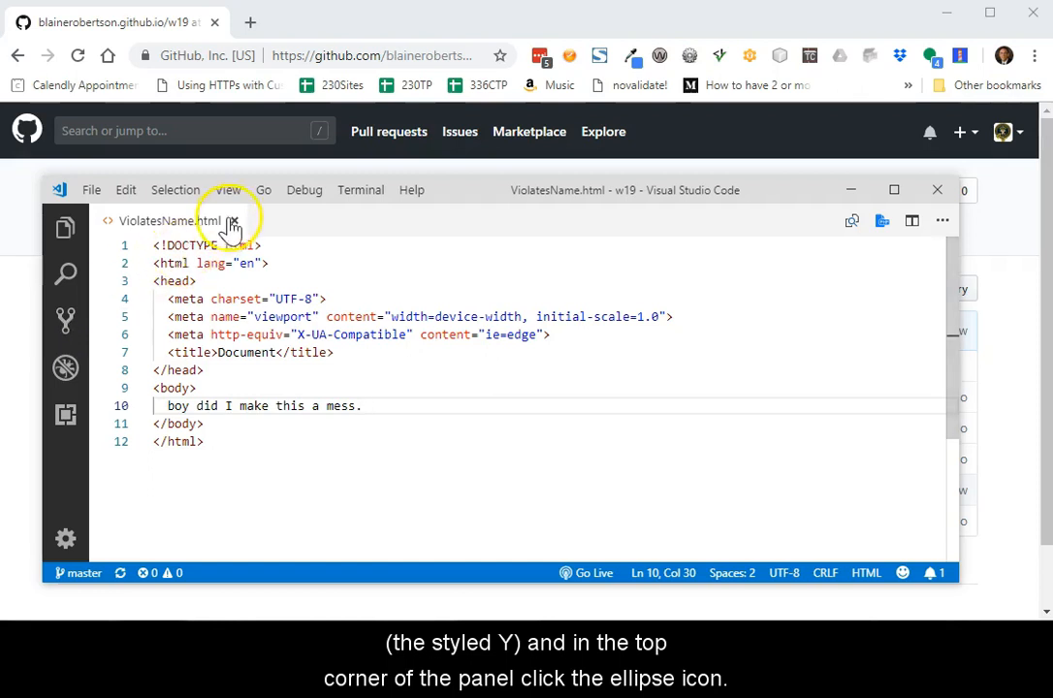
click(235, 221)
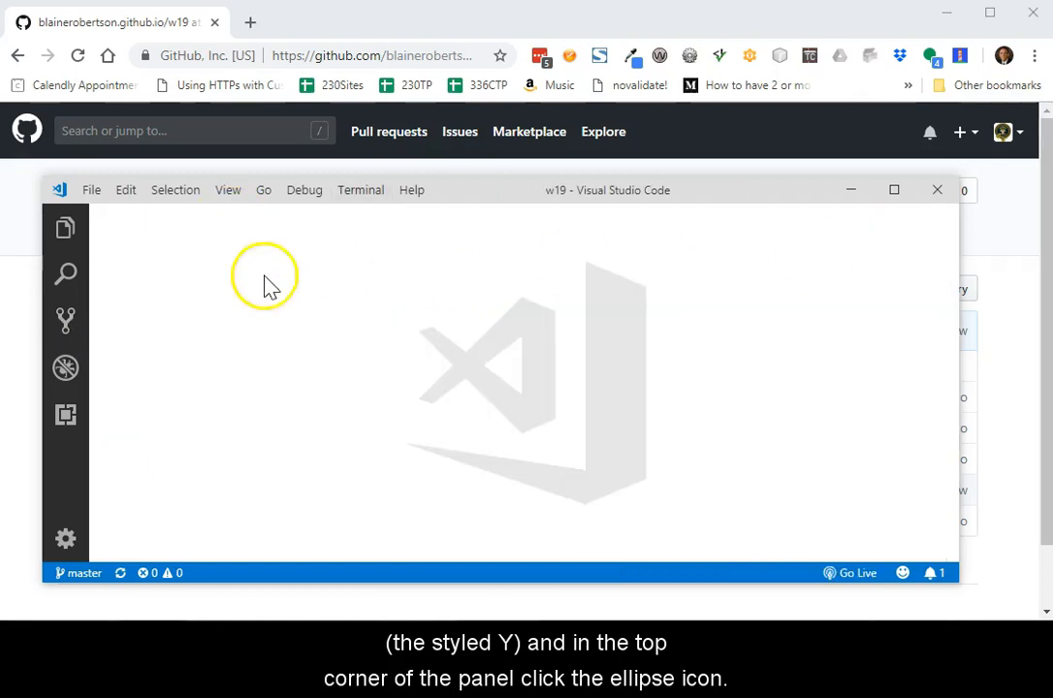
click(66, 320)
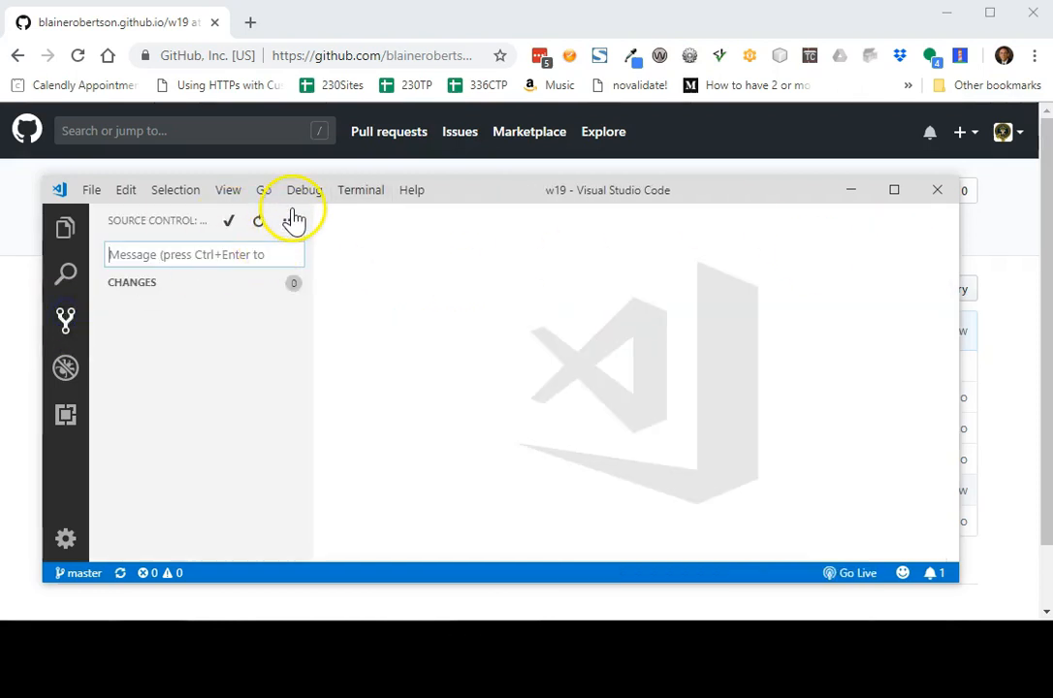
click(291, 221)
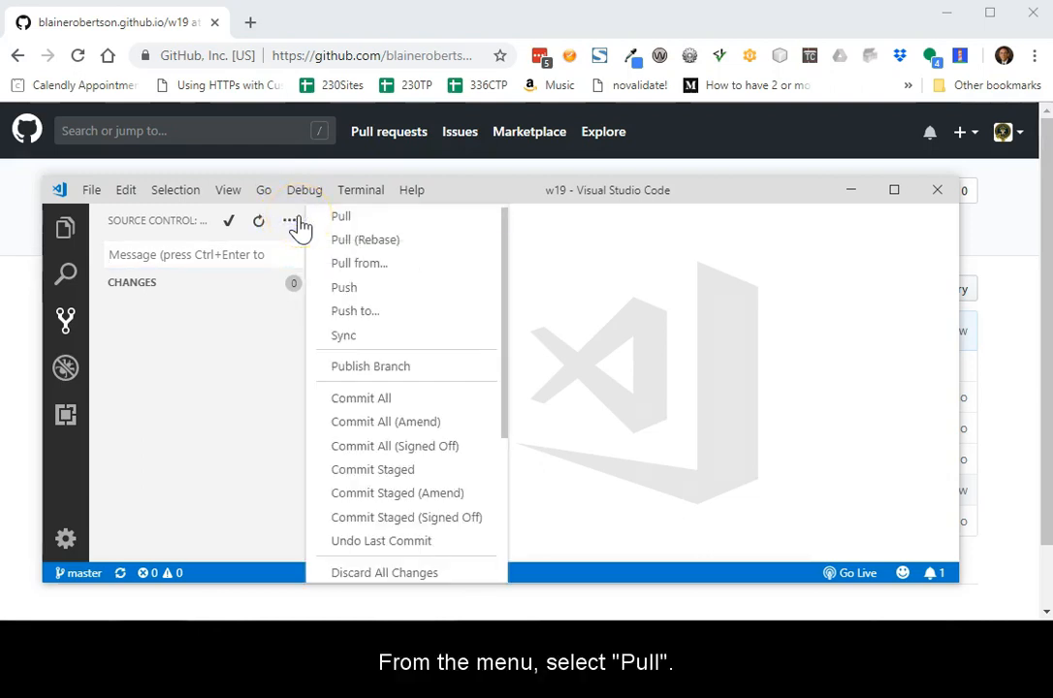
click(342, 215)
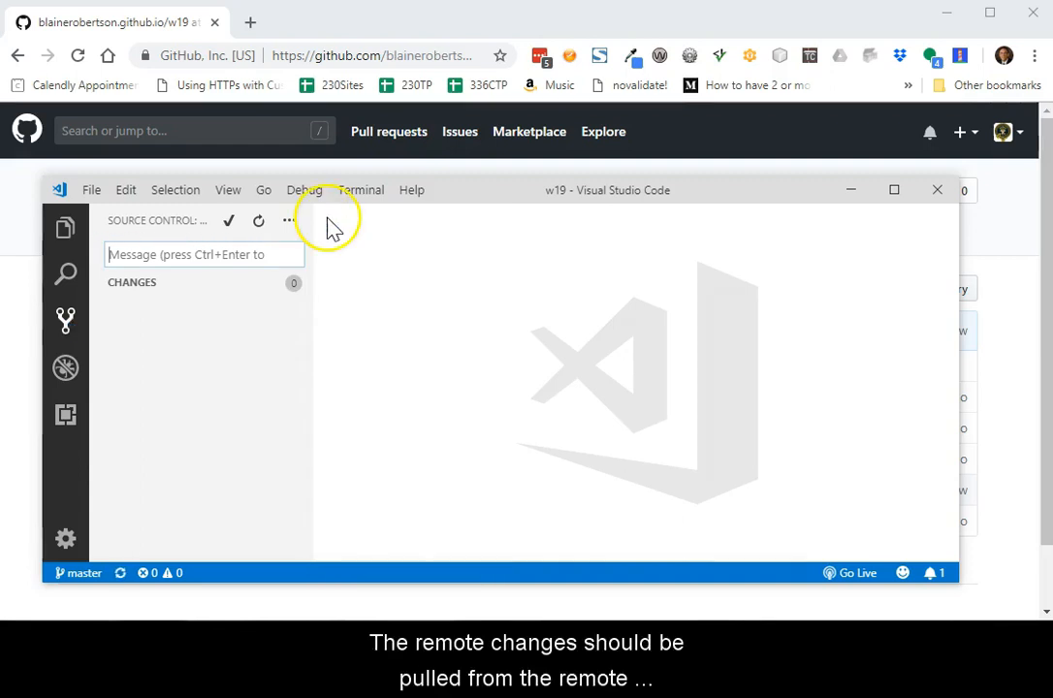
mouse_move(87, 228)
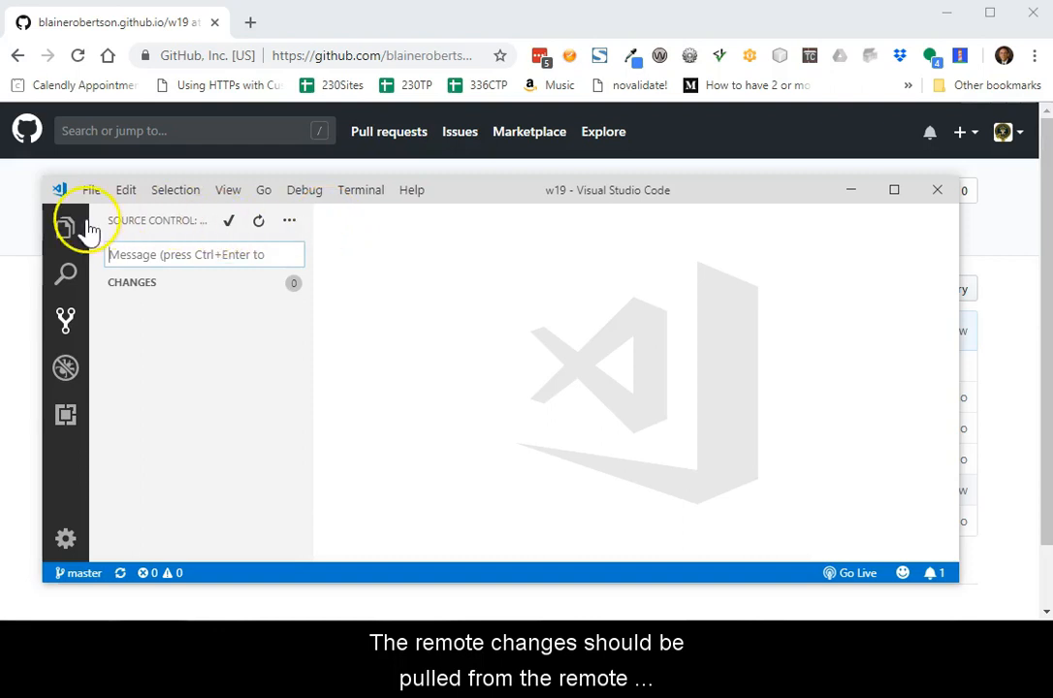
- Show the Explorer tree and expand wrong-name to reveal violates-name.html
click(66, 231)
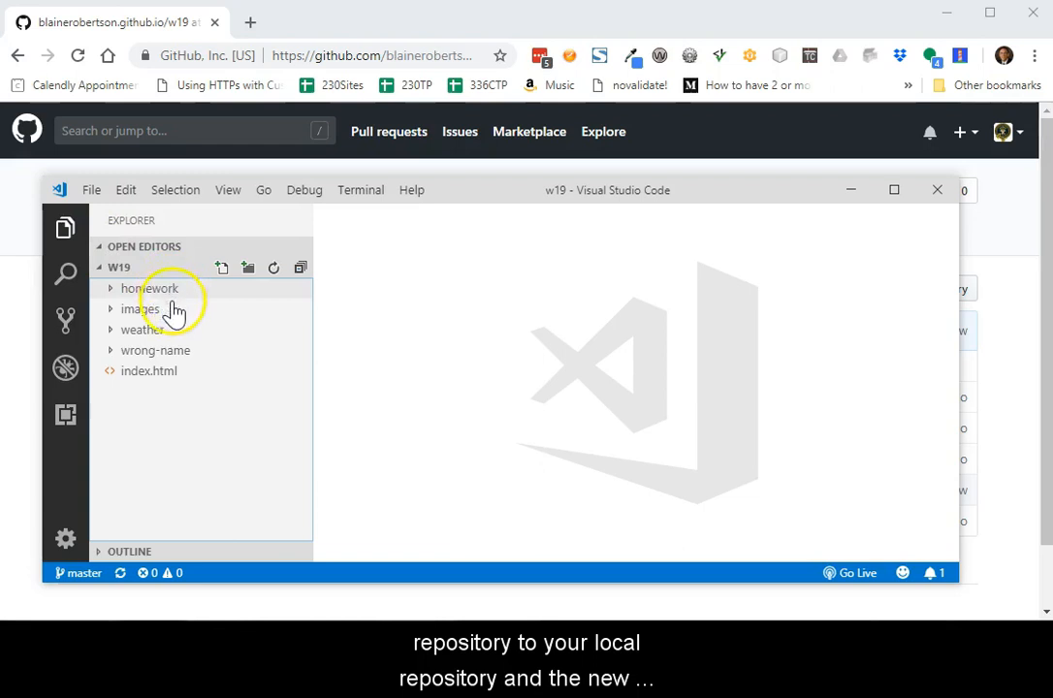
click(155, 349)
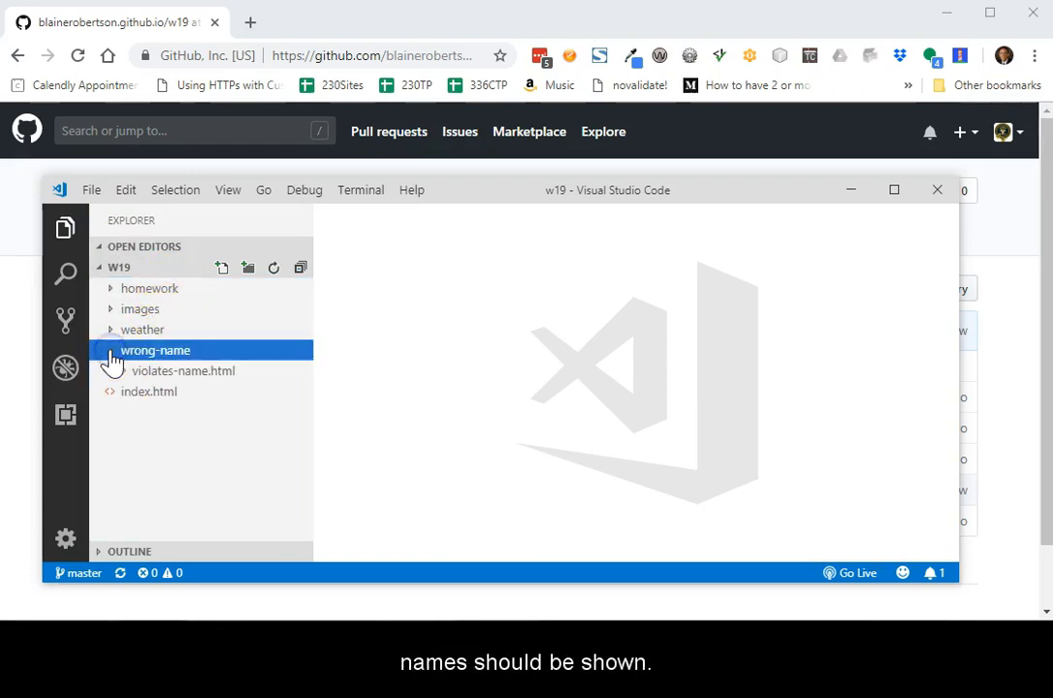